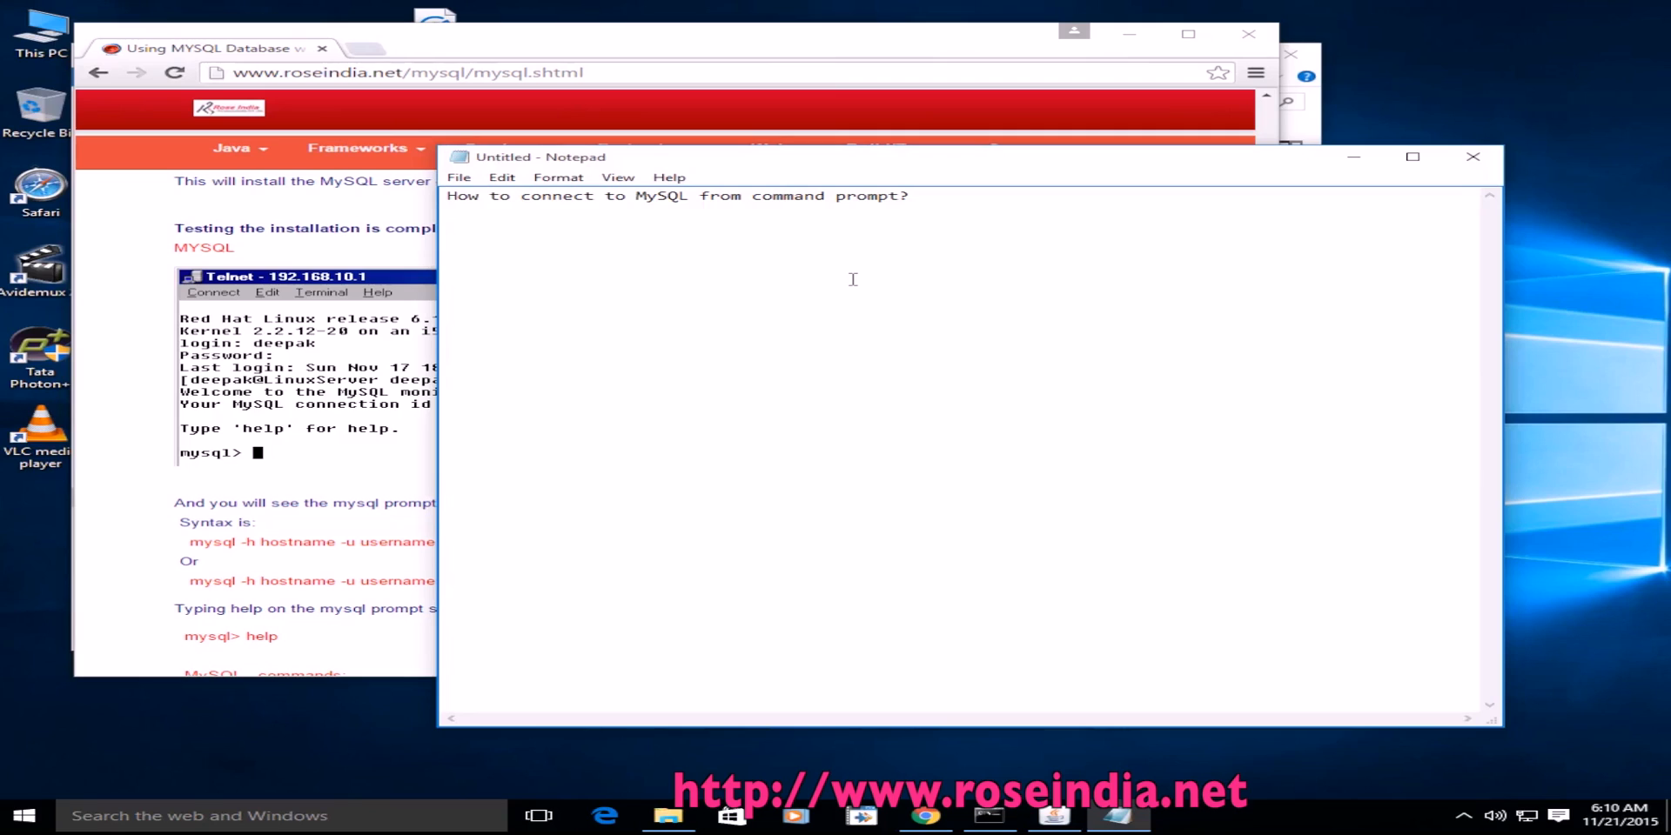
# Open a Command Prompt window from the taskbar.
pyautogui.press('enter')
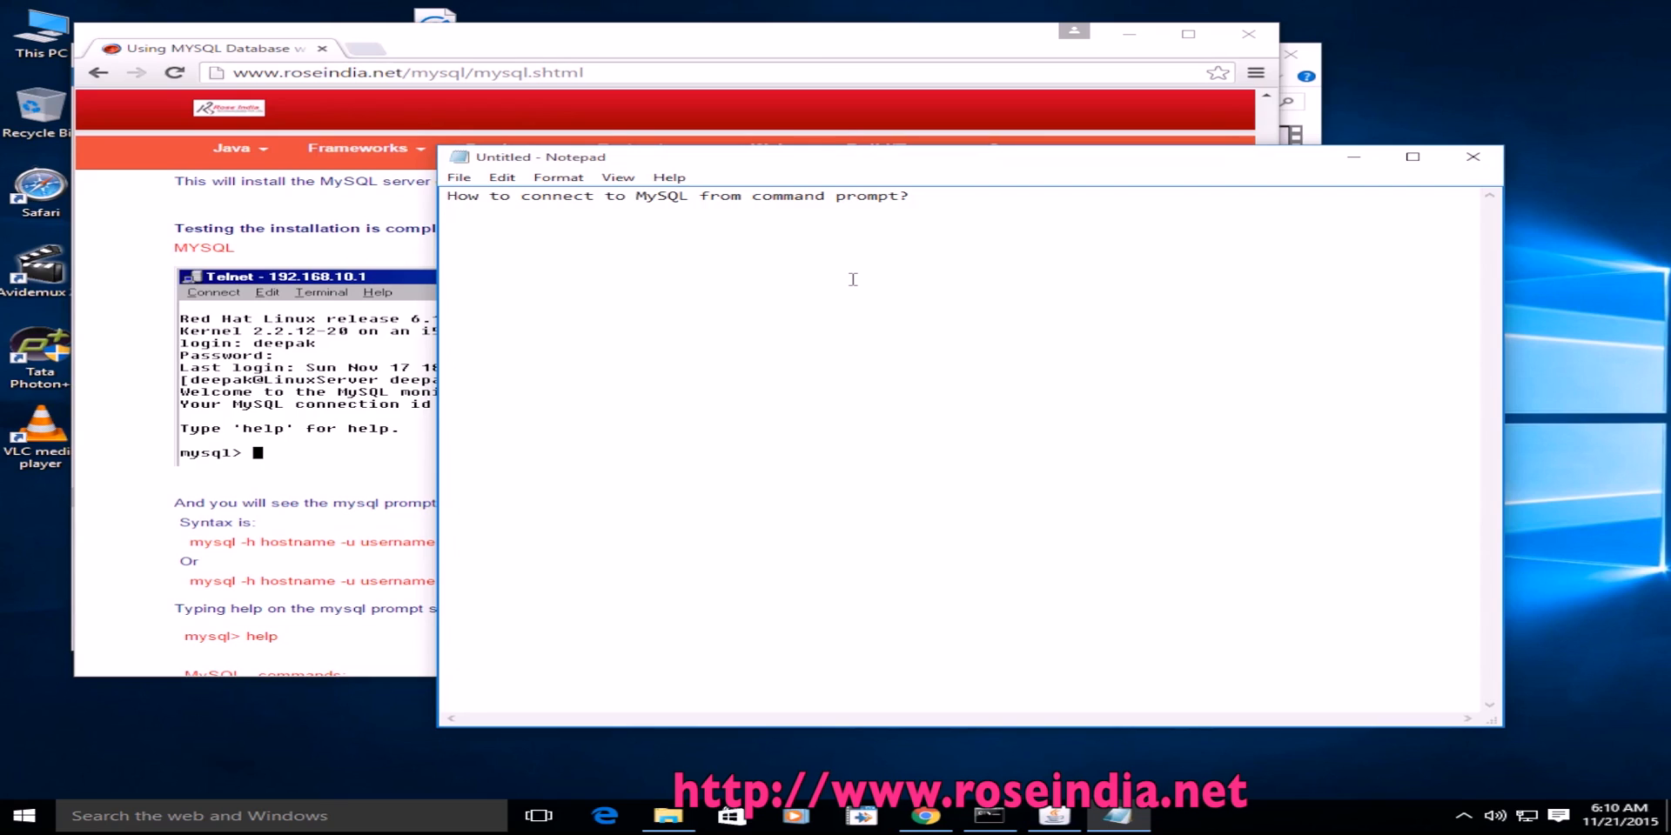
pyautogui.click(19, 815)
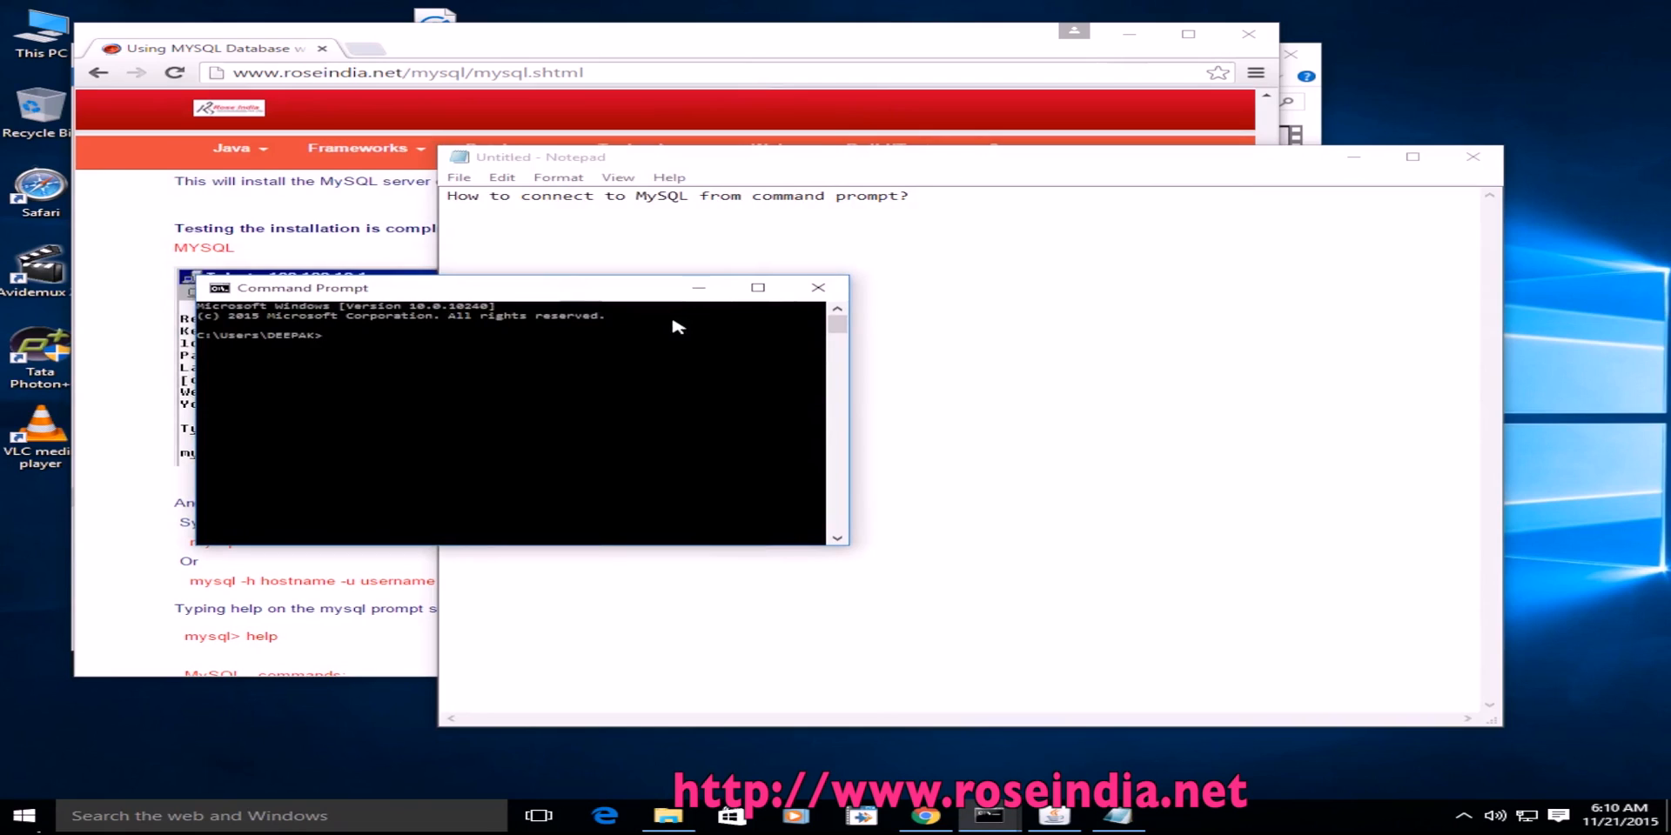
pyautogui.moveTo(678, 299)
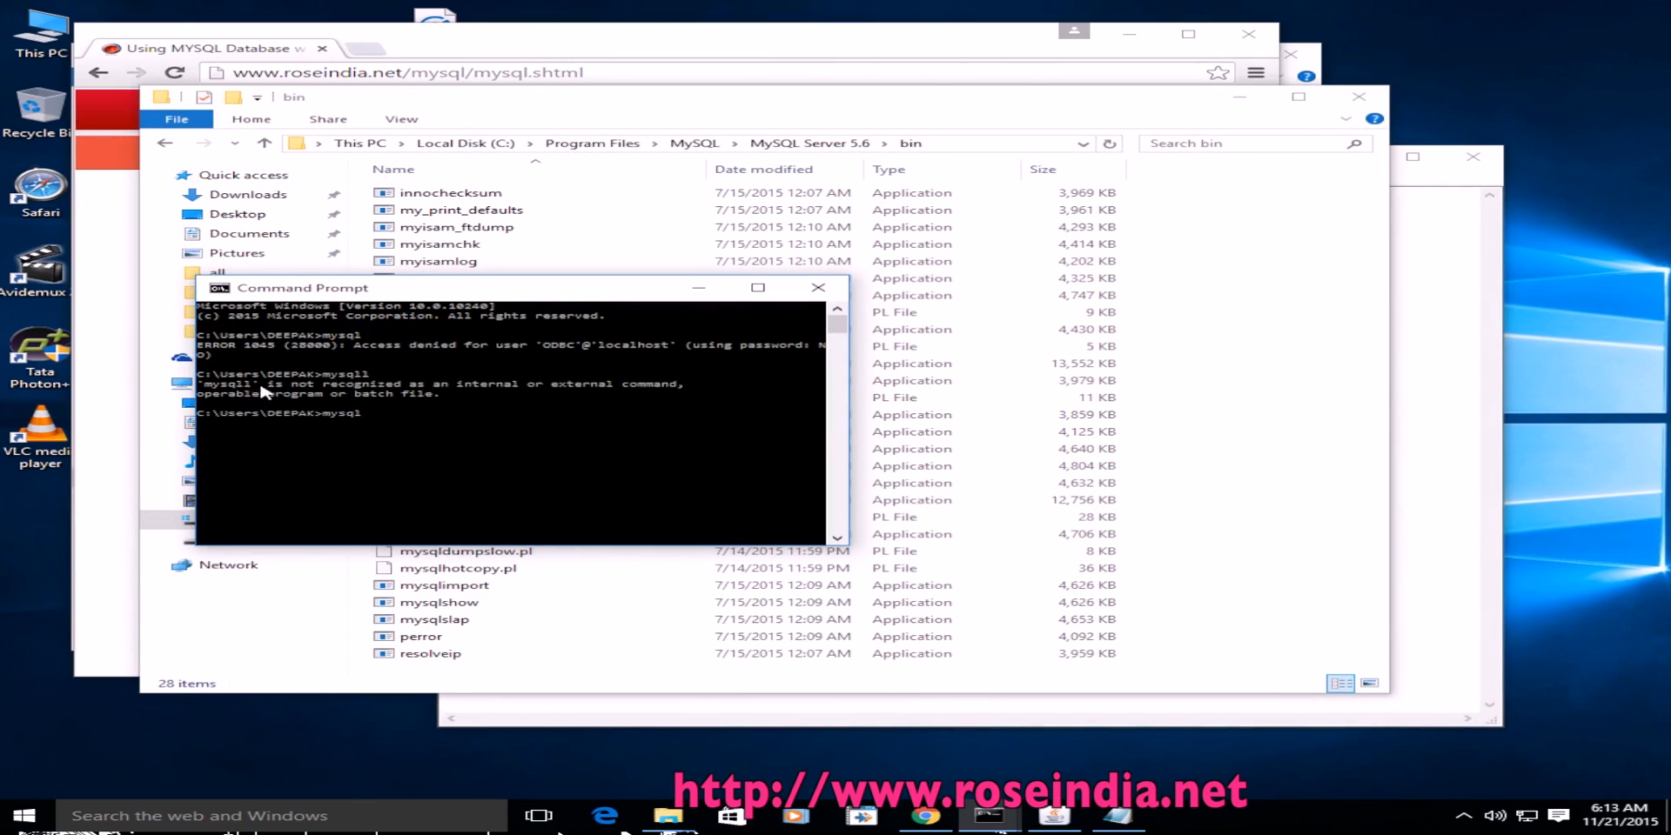
pyautogui.moveTo(542, 400)
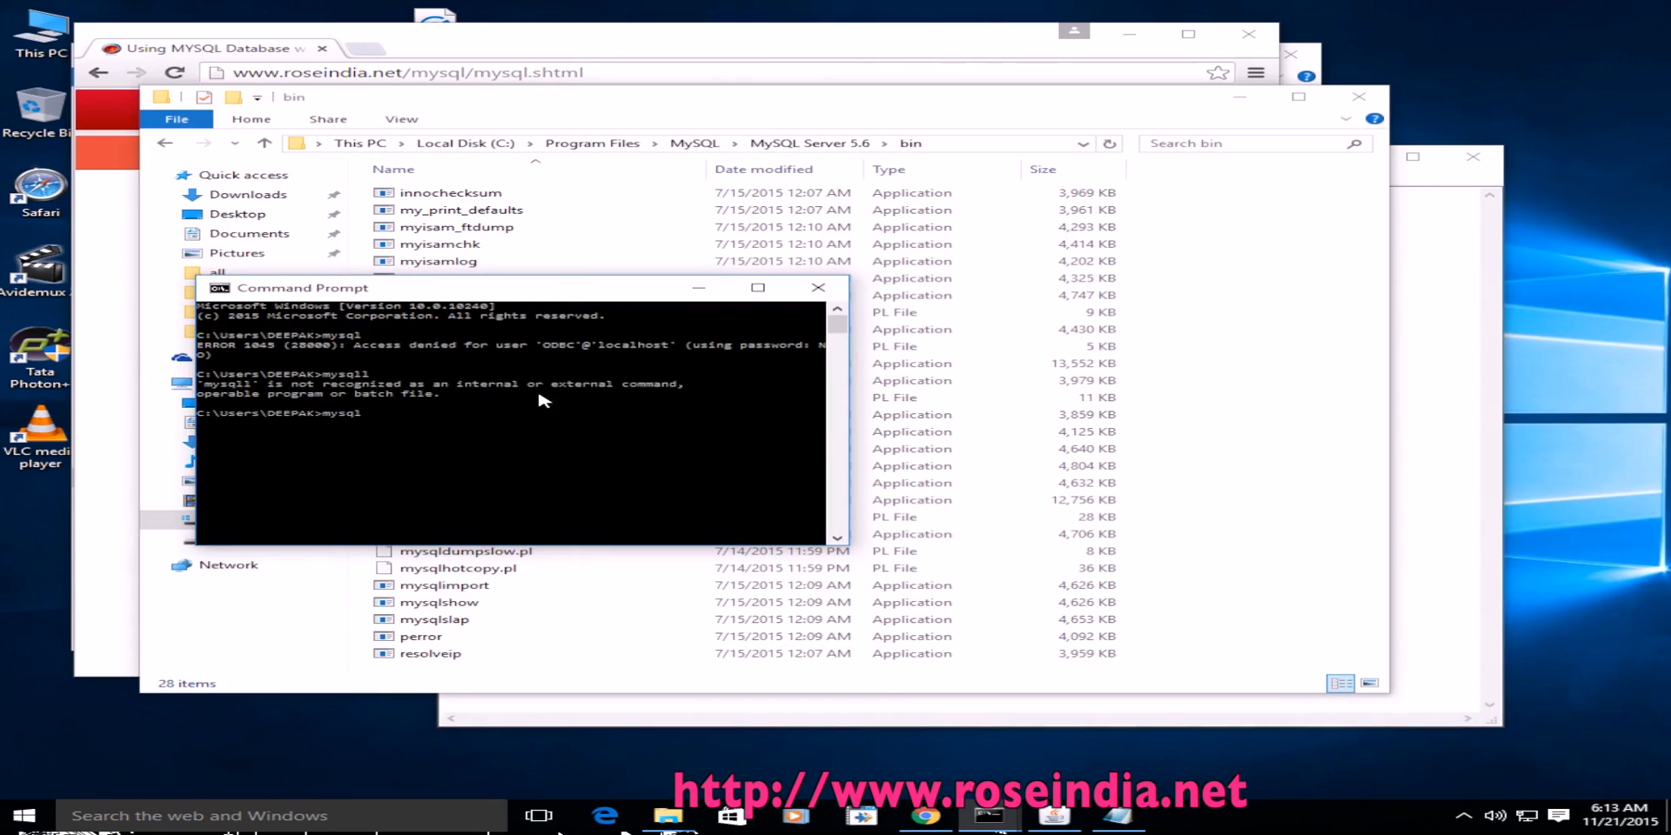
pyautogui.moveTo(234, 402)
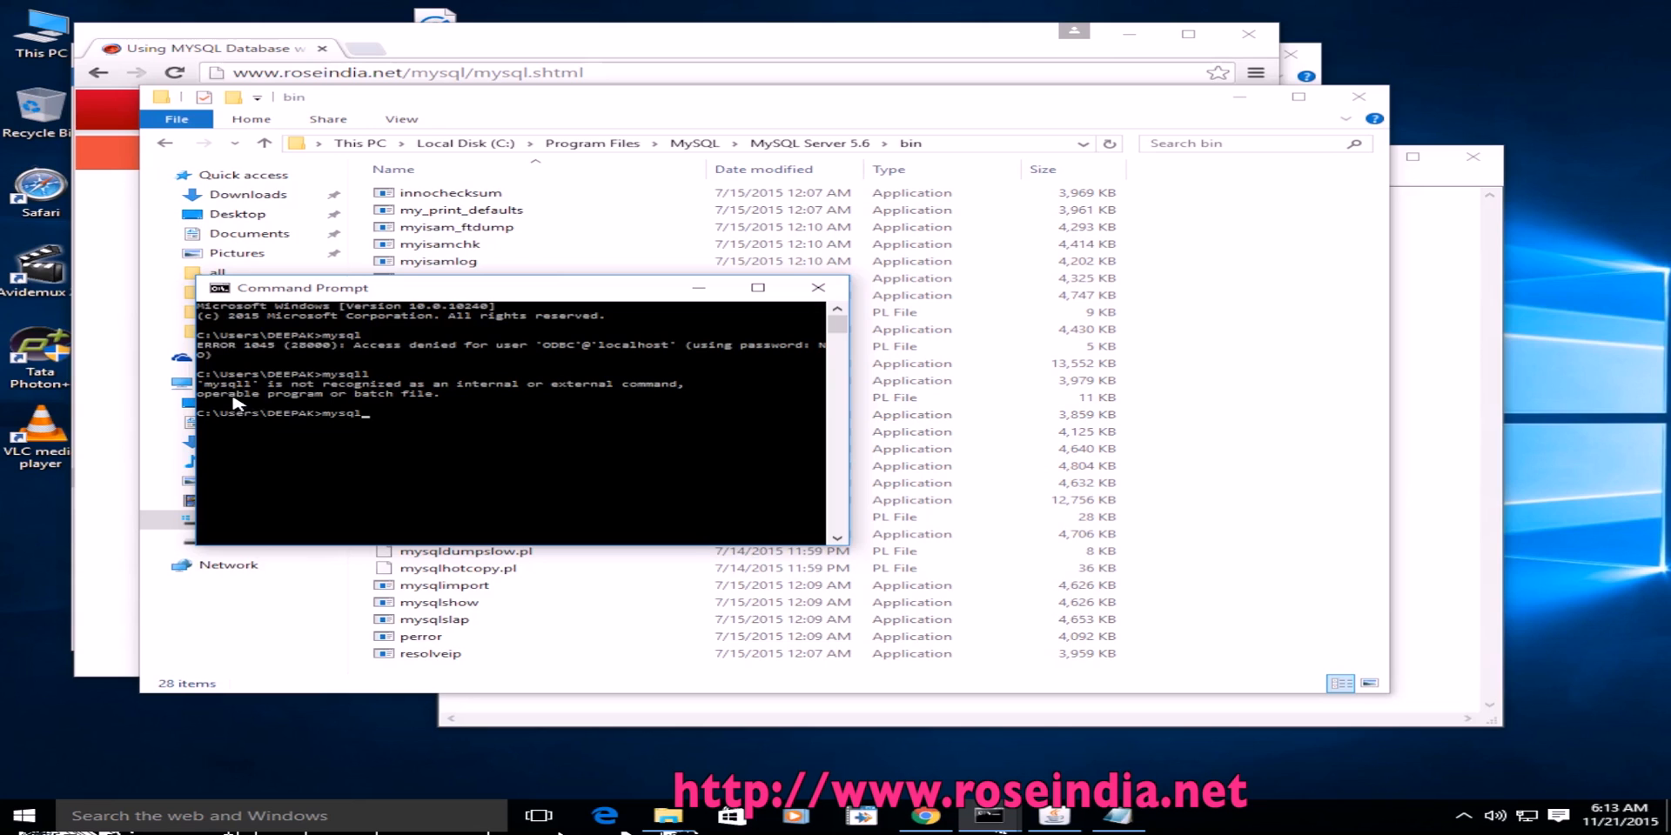
pyautogui.moveTo(416, 406)
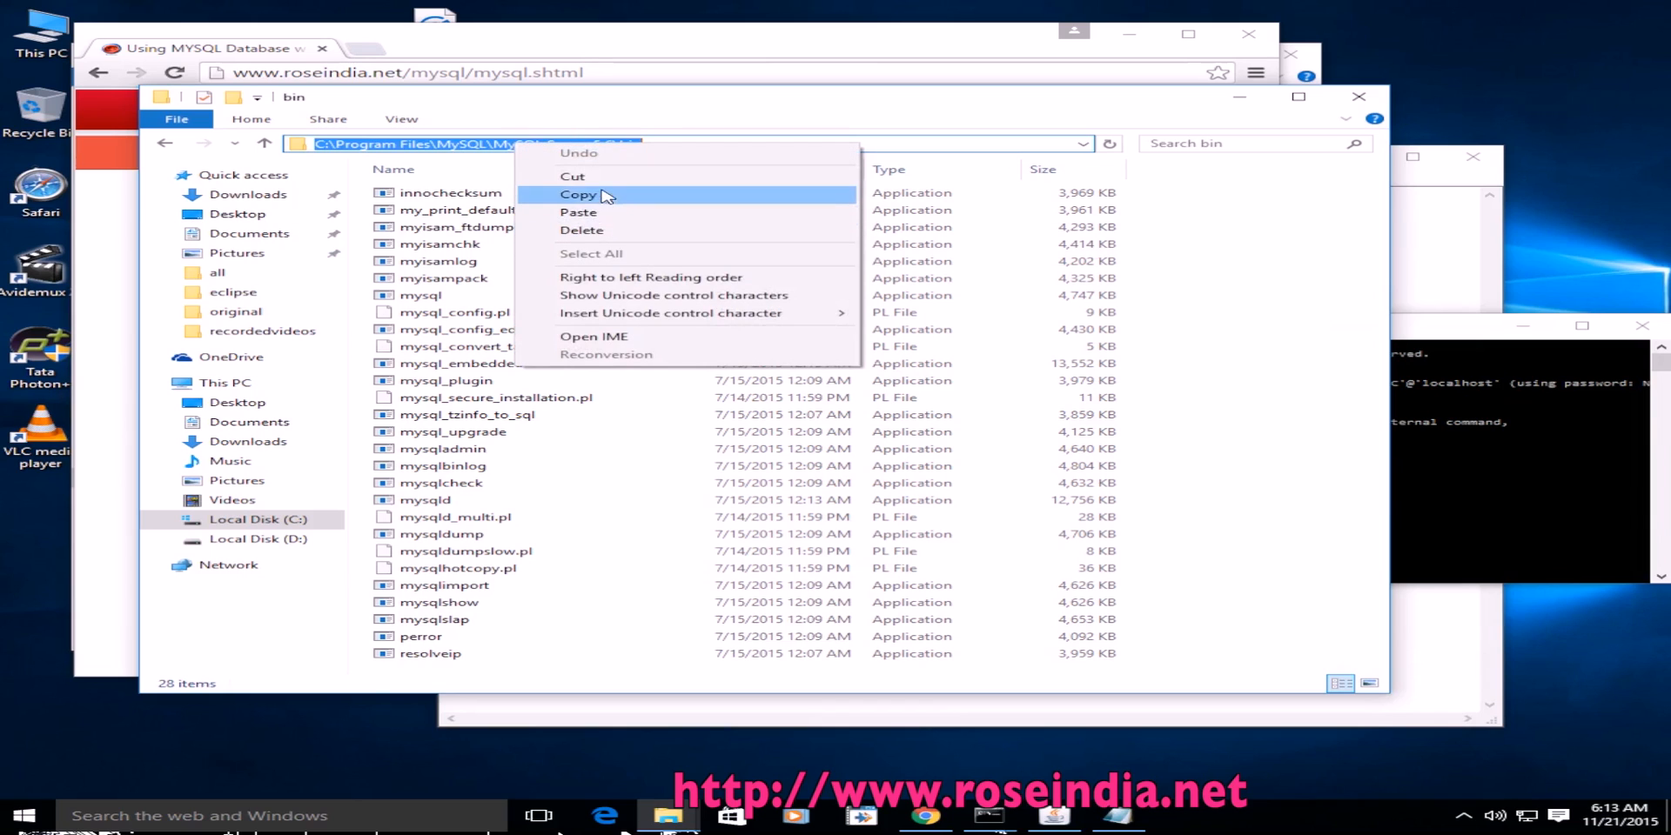
# Copy the MySQL Server 5.6 bin folder path from the File Explorer address bar.
pyautogui.click(23, 815)
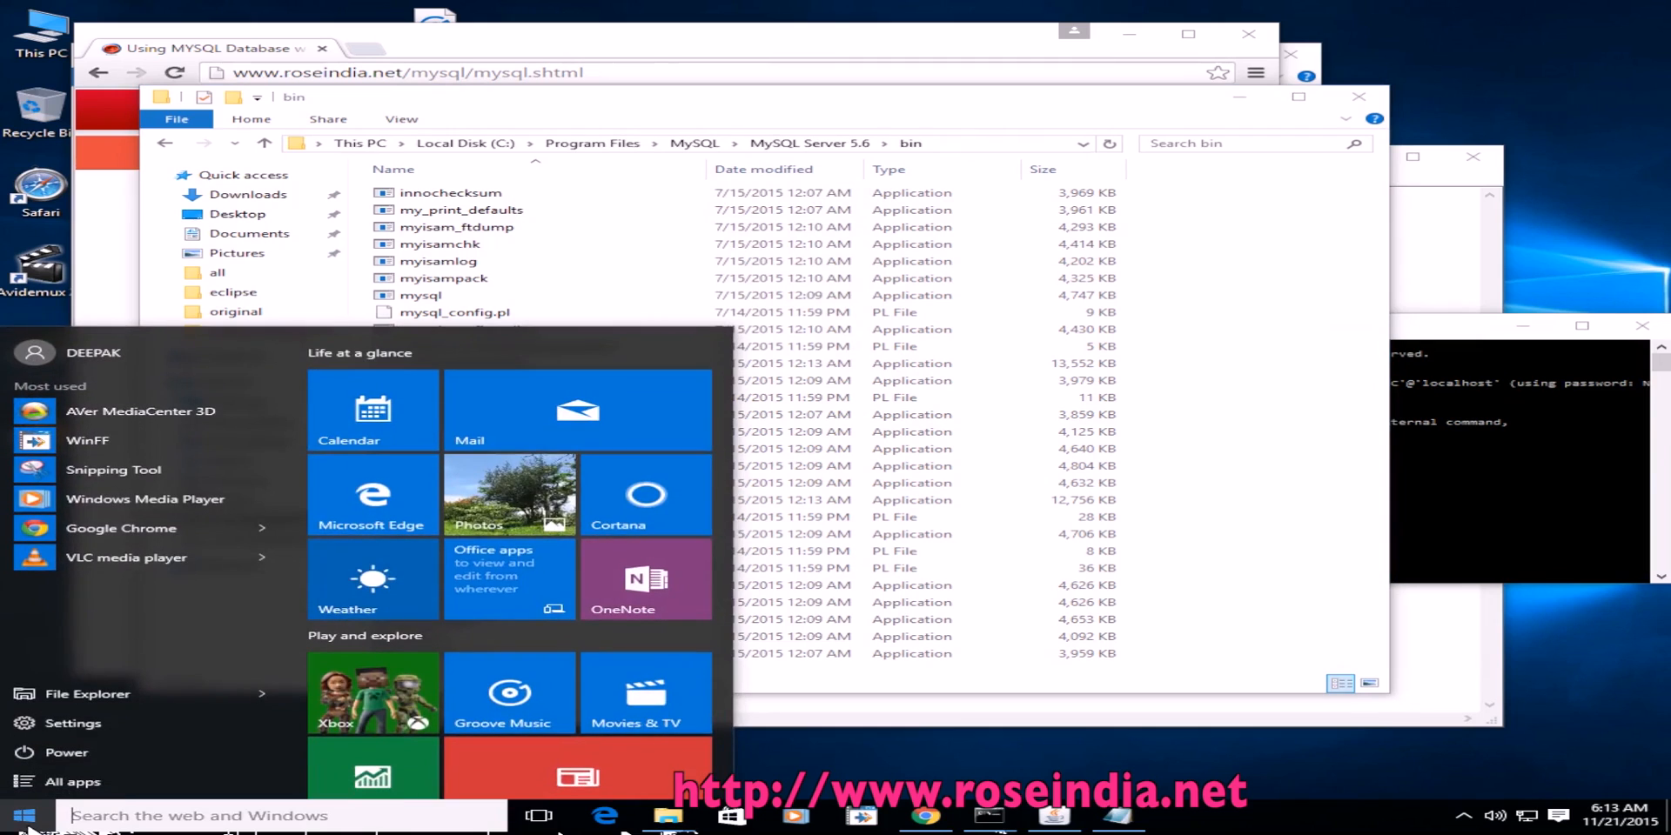
# Append C:\Program Files\MySQL\MySQL Server 5.6\bin to the system Path variable.
pyautogui.write('en')
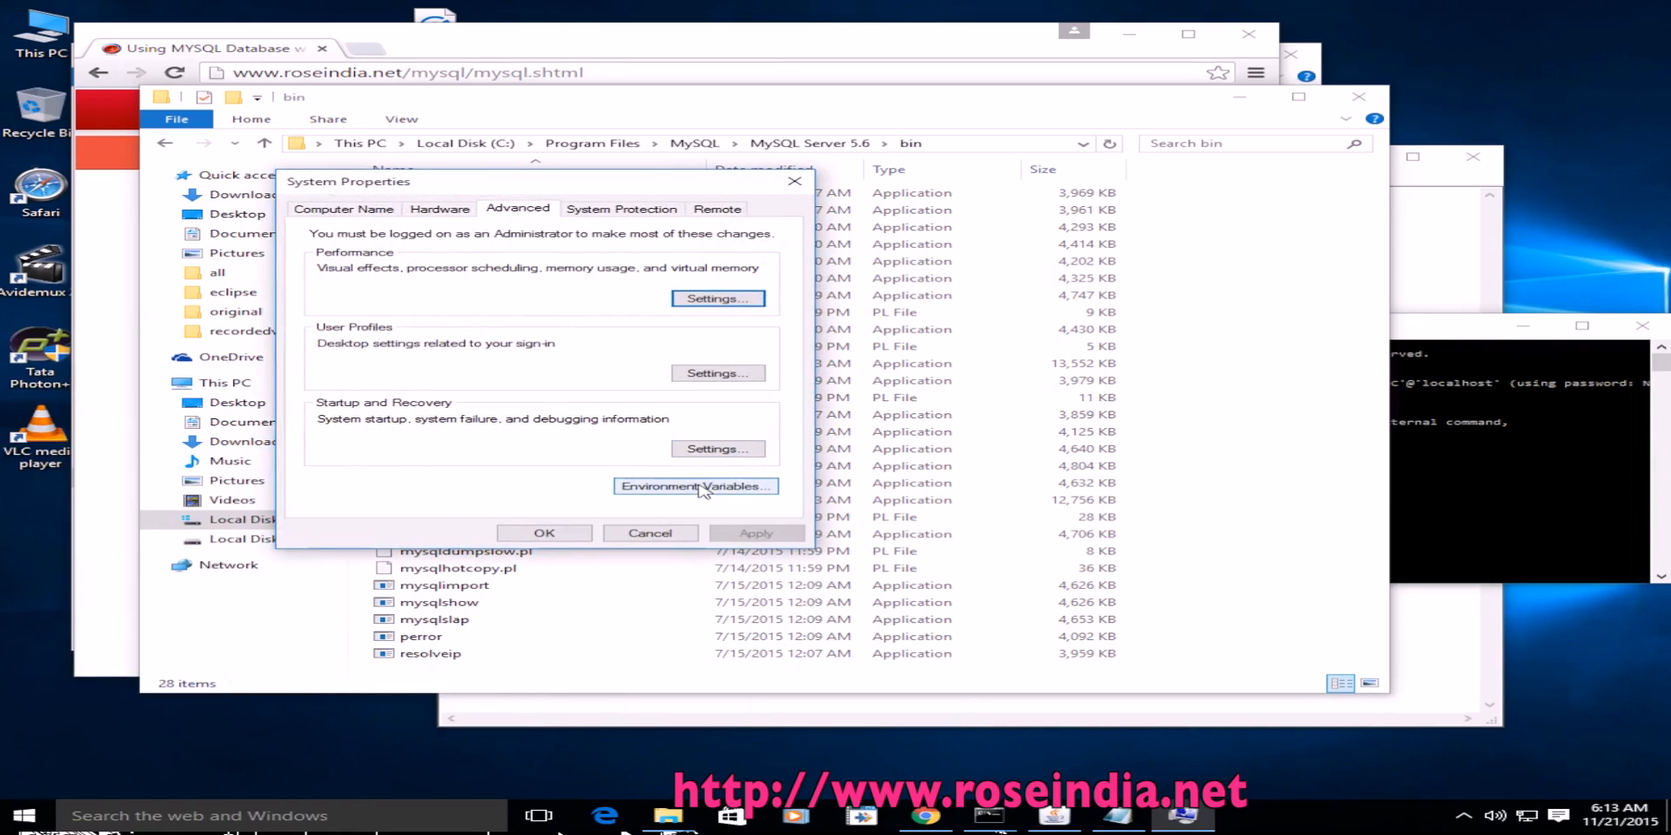
pyautogui.click(694, 485)
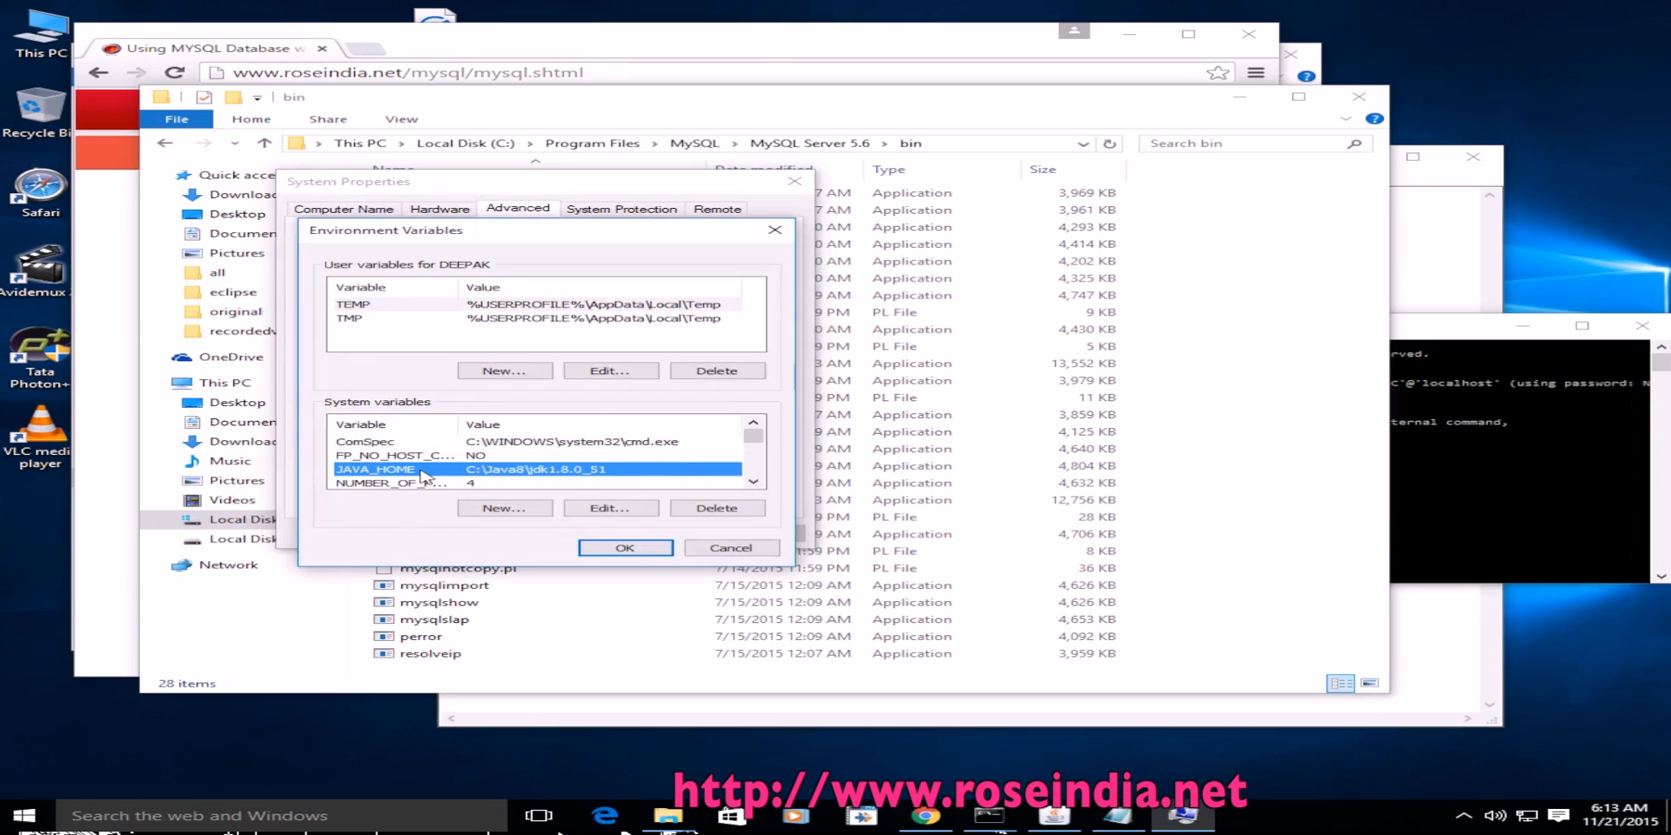
pyautogui.scroll(-3)
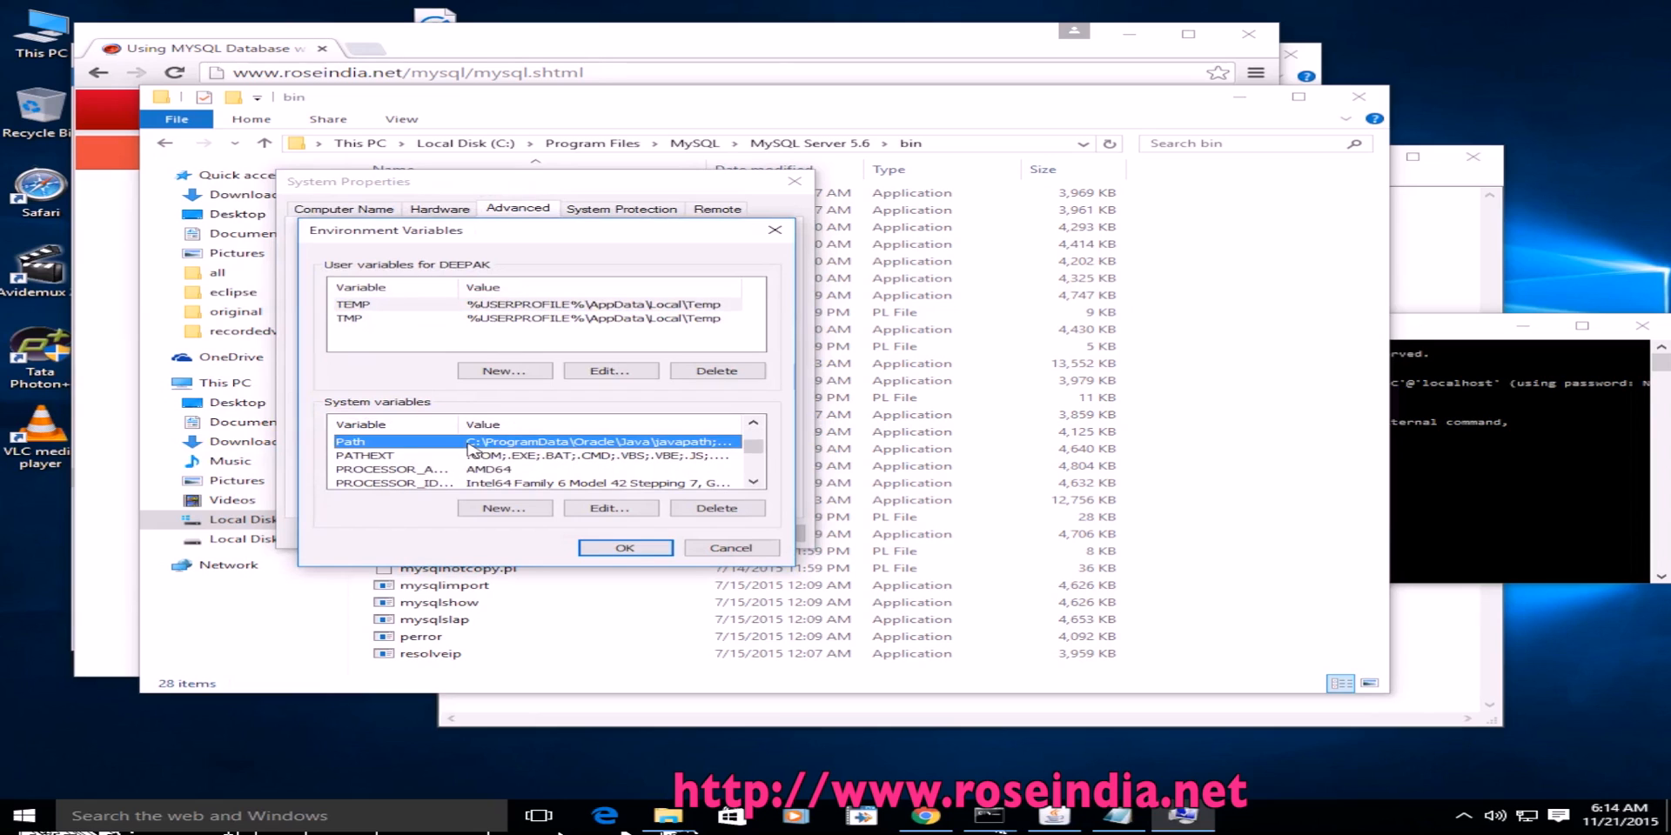
pyautogui.click(609, 508)
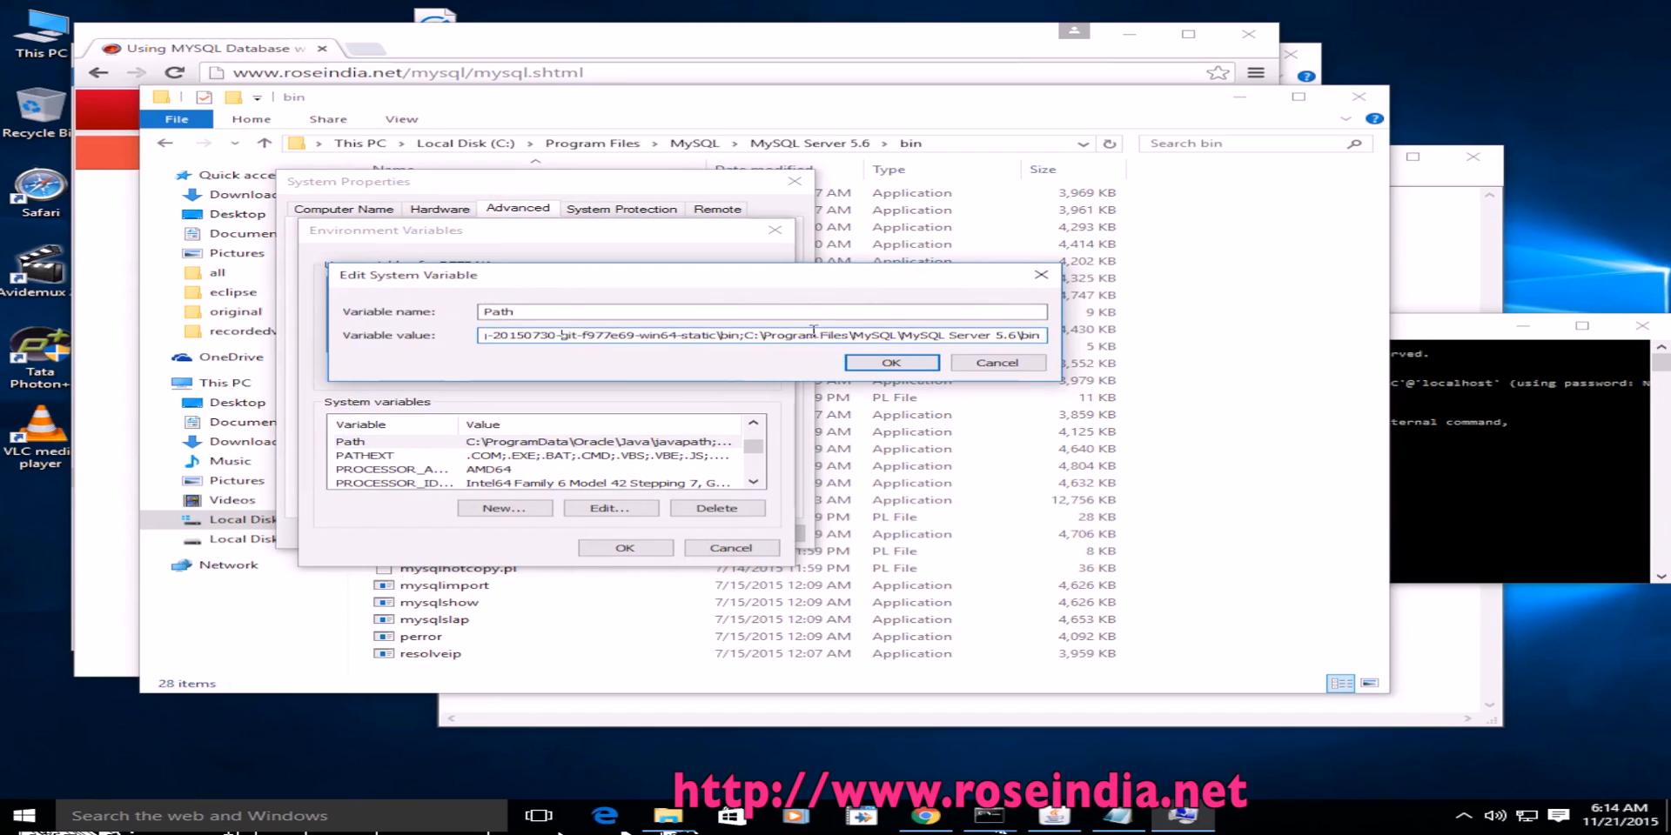
pyautogui.moveTo(745, 334); pyautogui.dragTo(1031, 334)
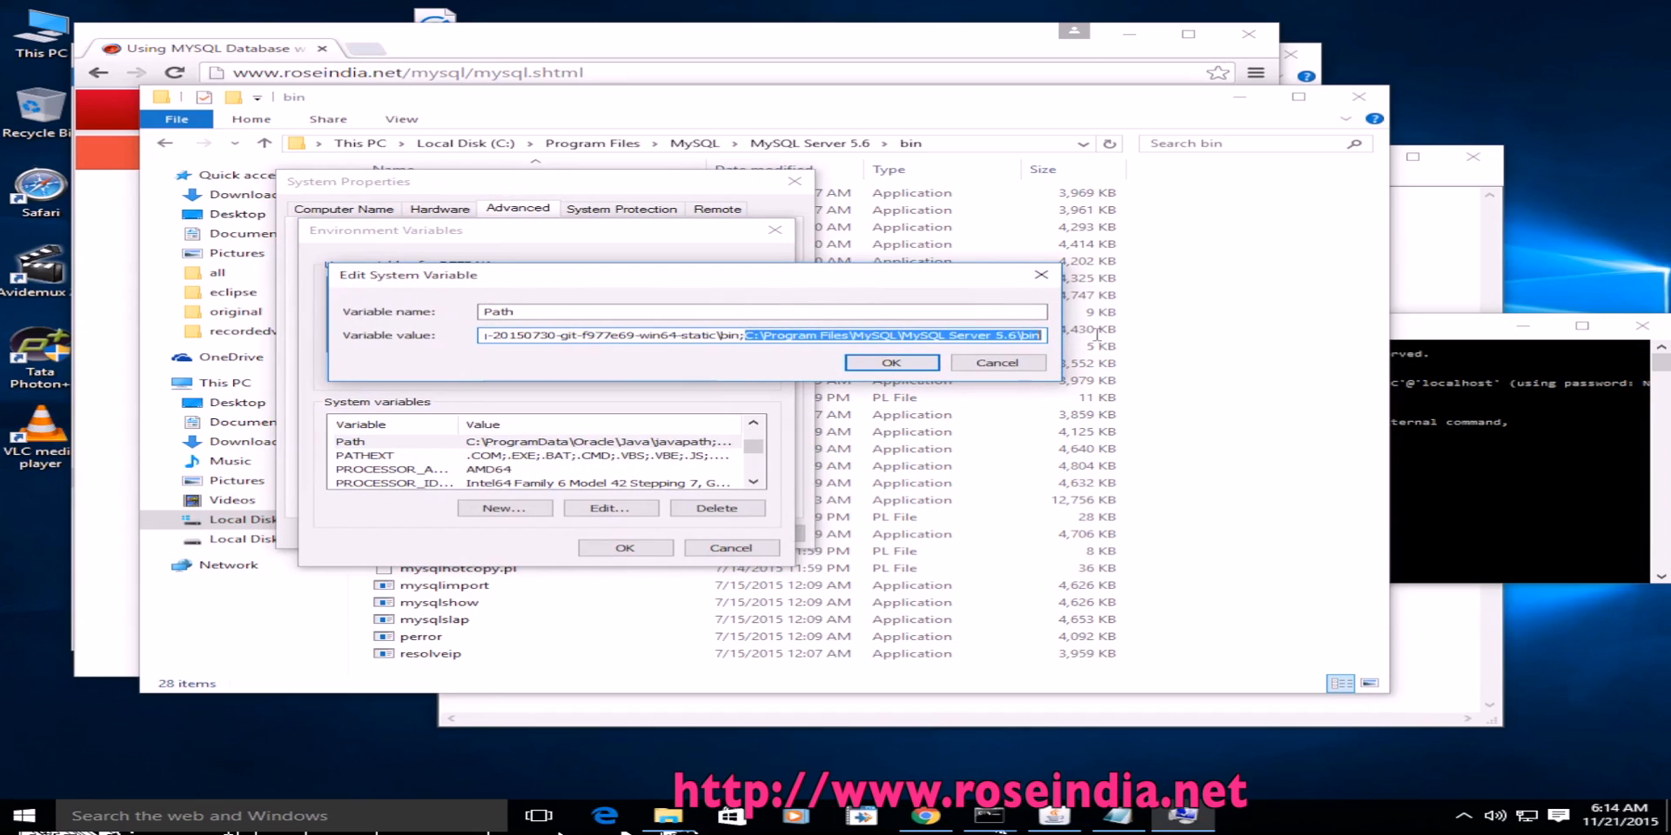
pyautogui.click(890, 362)
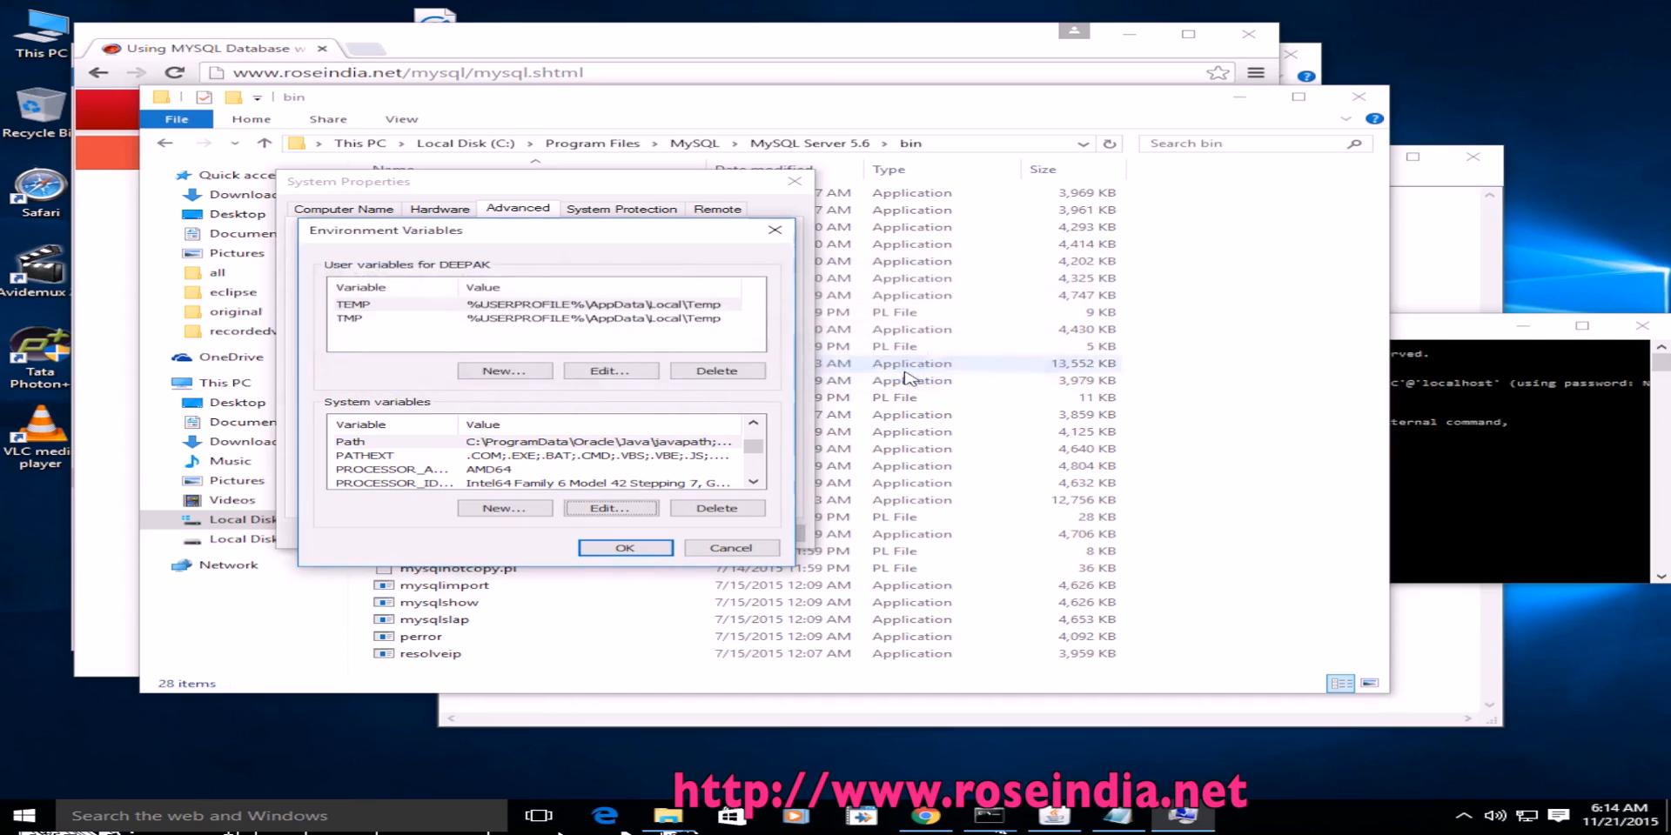
# Close Environment Variables and go back to Command Prompt, entering mysql and cls.
pyautogui.click(625, 547)
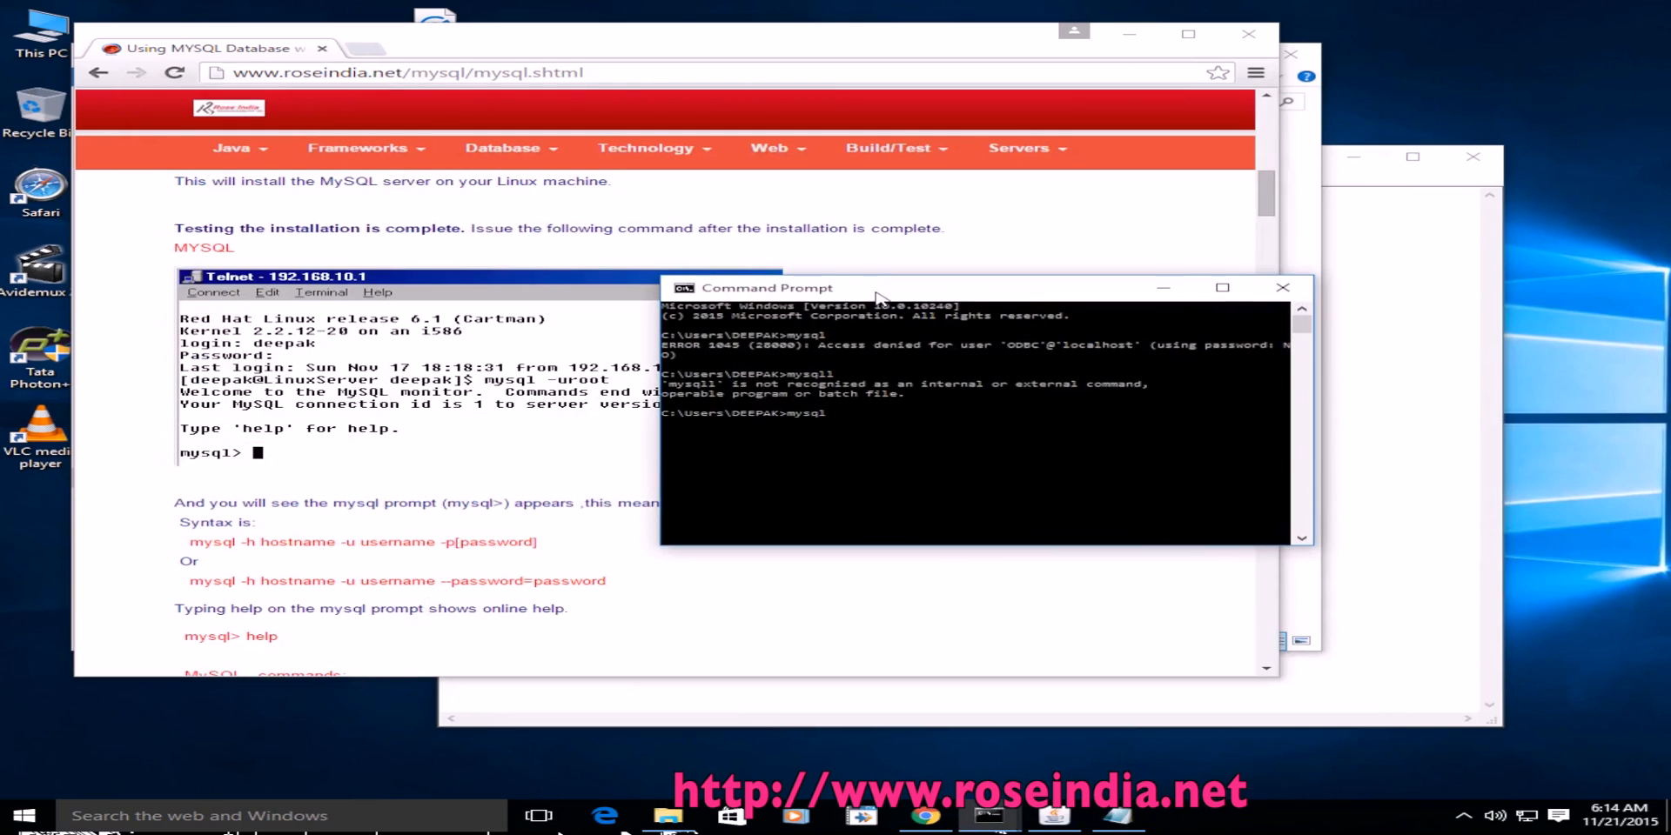
pyautogui.write('mysqlcls')
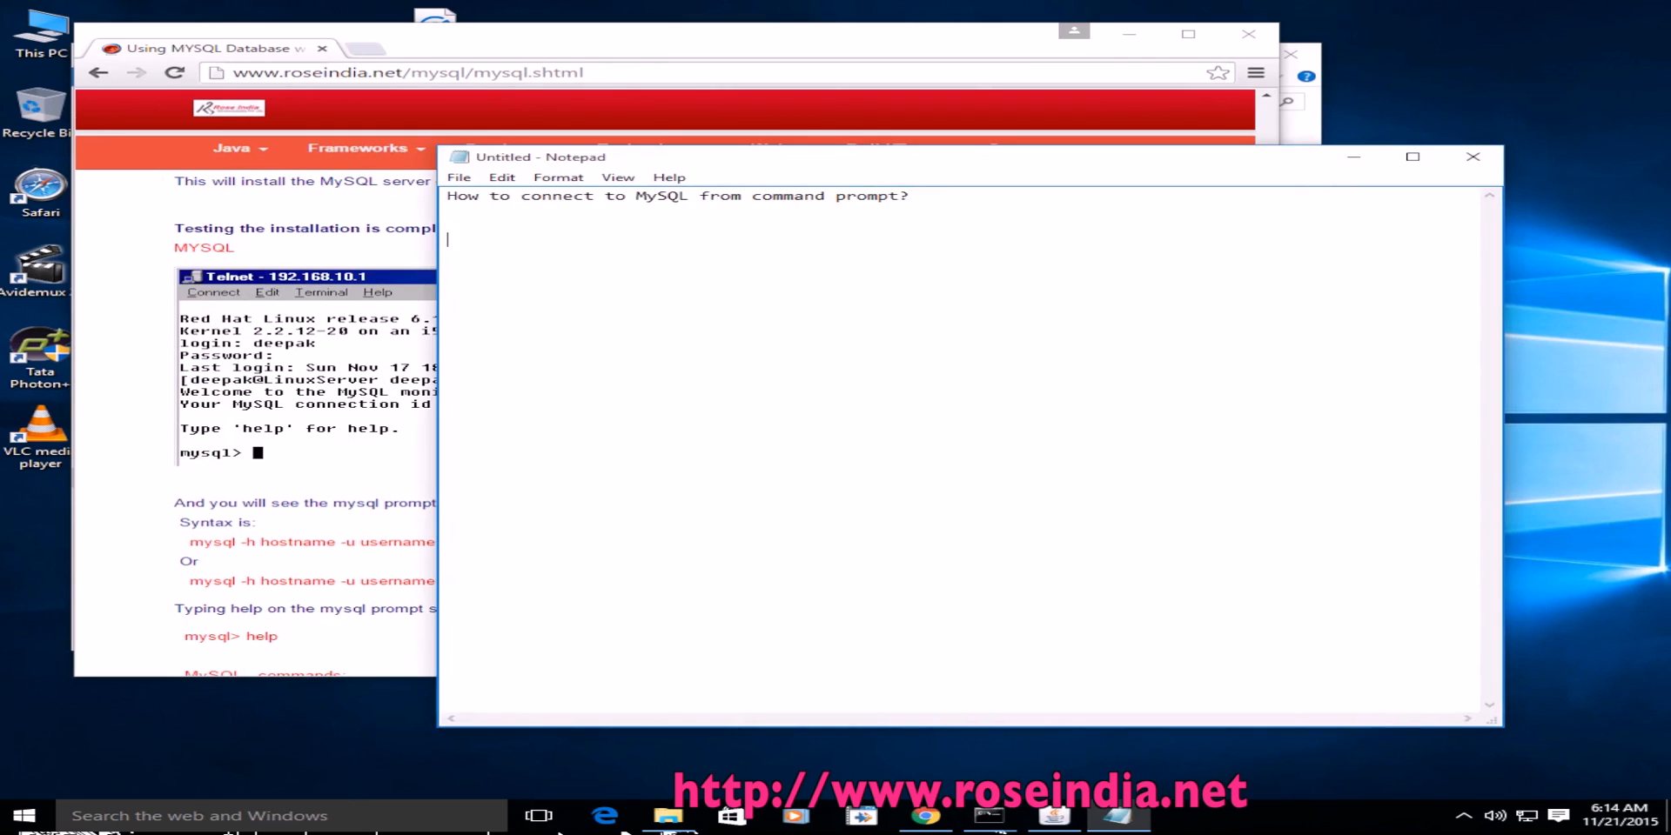
pyautogui.write('mysql')
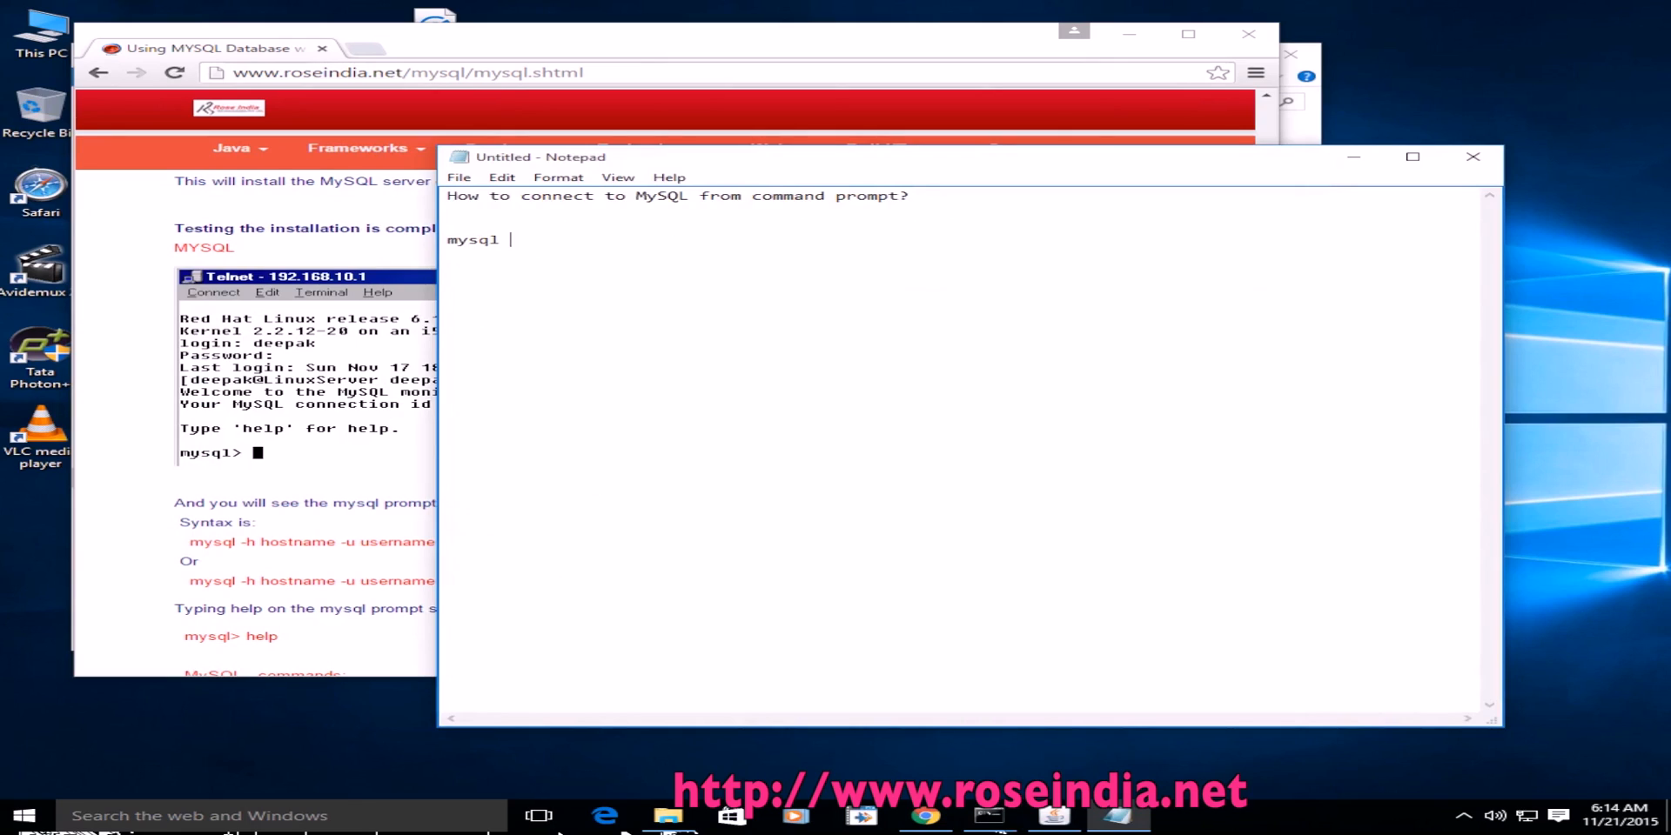
pyautogui.write('-ur')
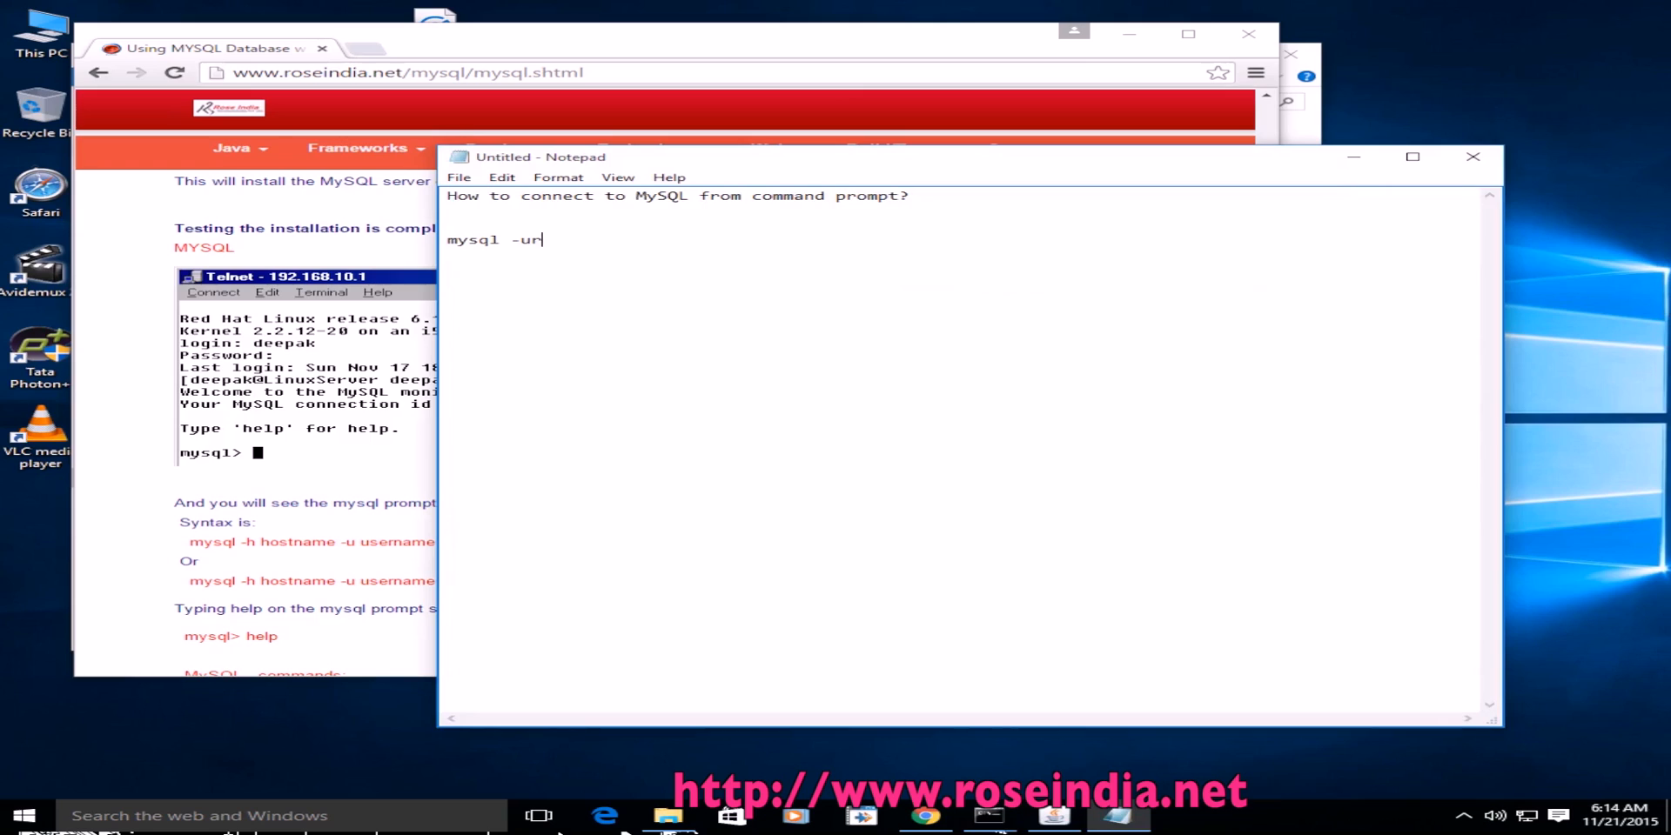
pyautogui.write('oot')
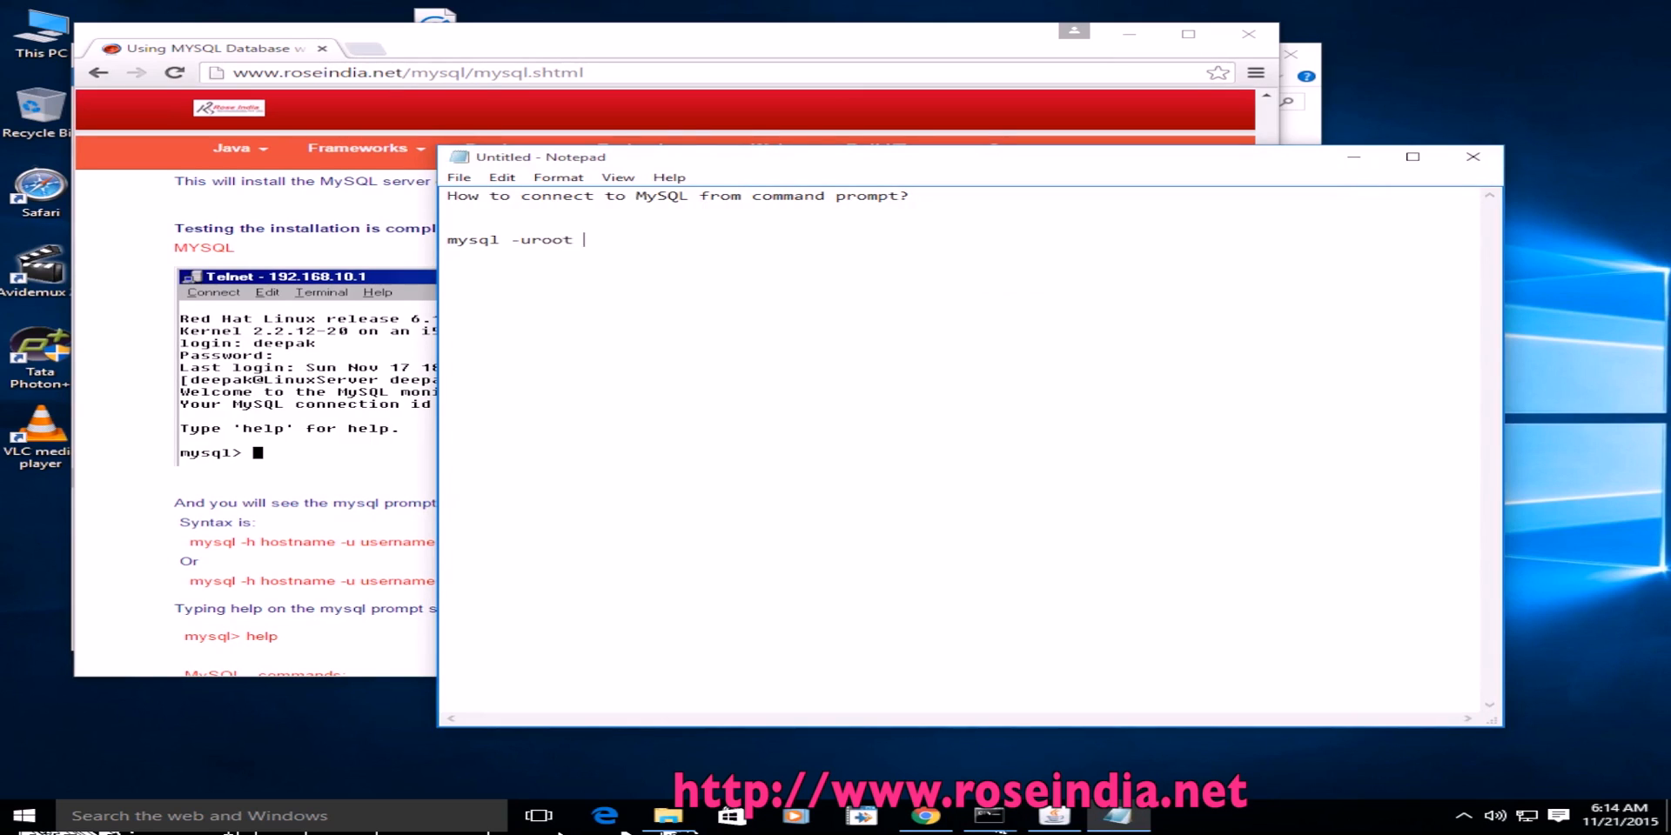
pyautogui.write('-p')
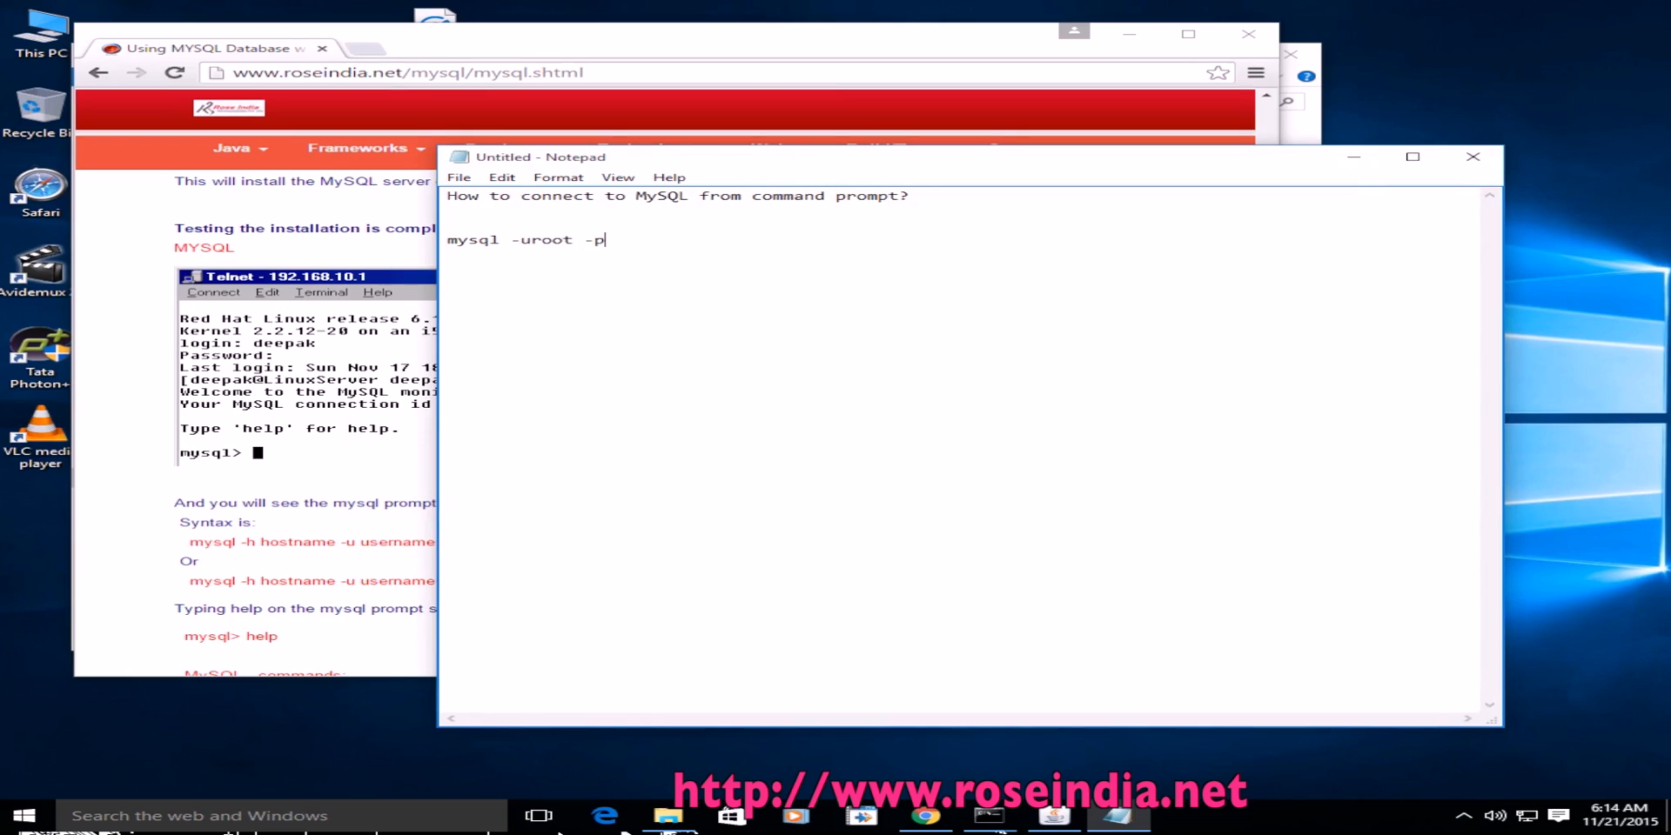
pyautogui.write('root')
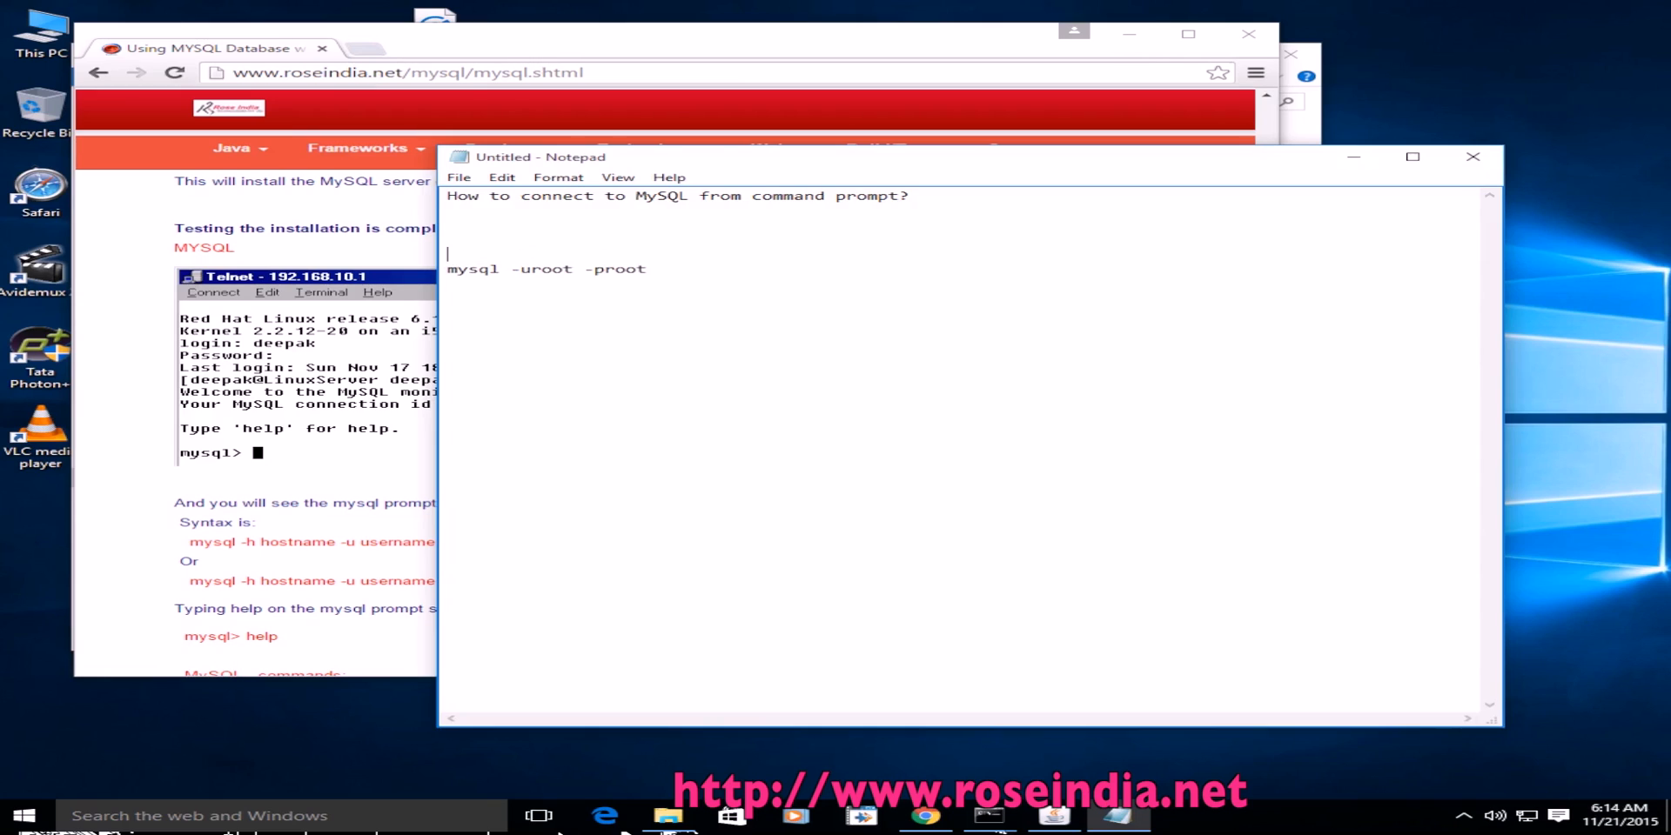
# Add the syntax line 'mysql -u<username> -p<password>' and select the root command.
pyautogui.write('mysql')
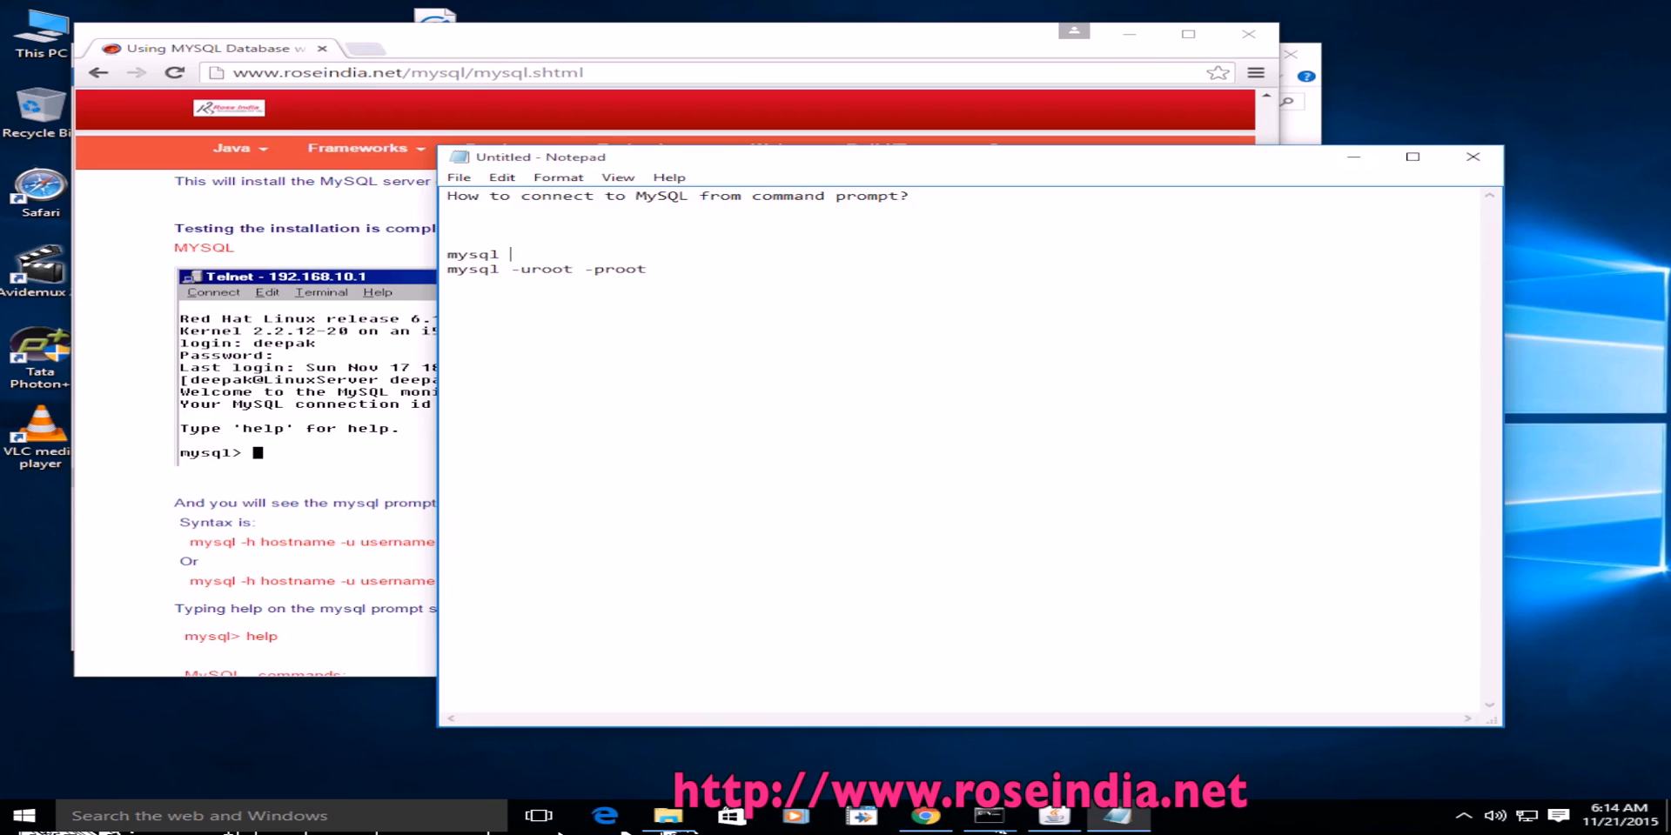
pyautogui.write('-ur<')
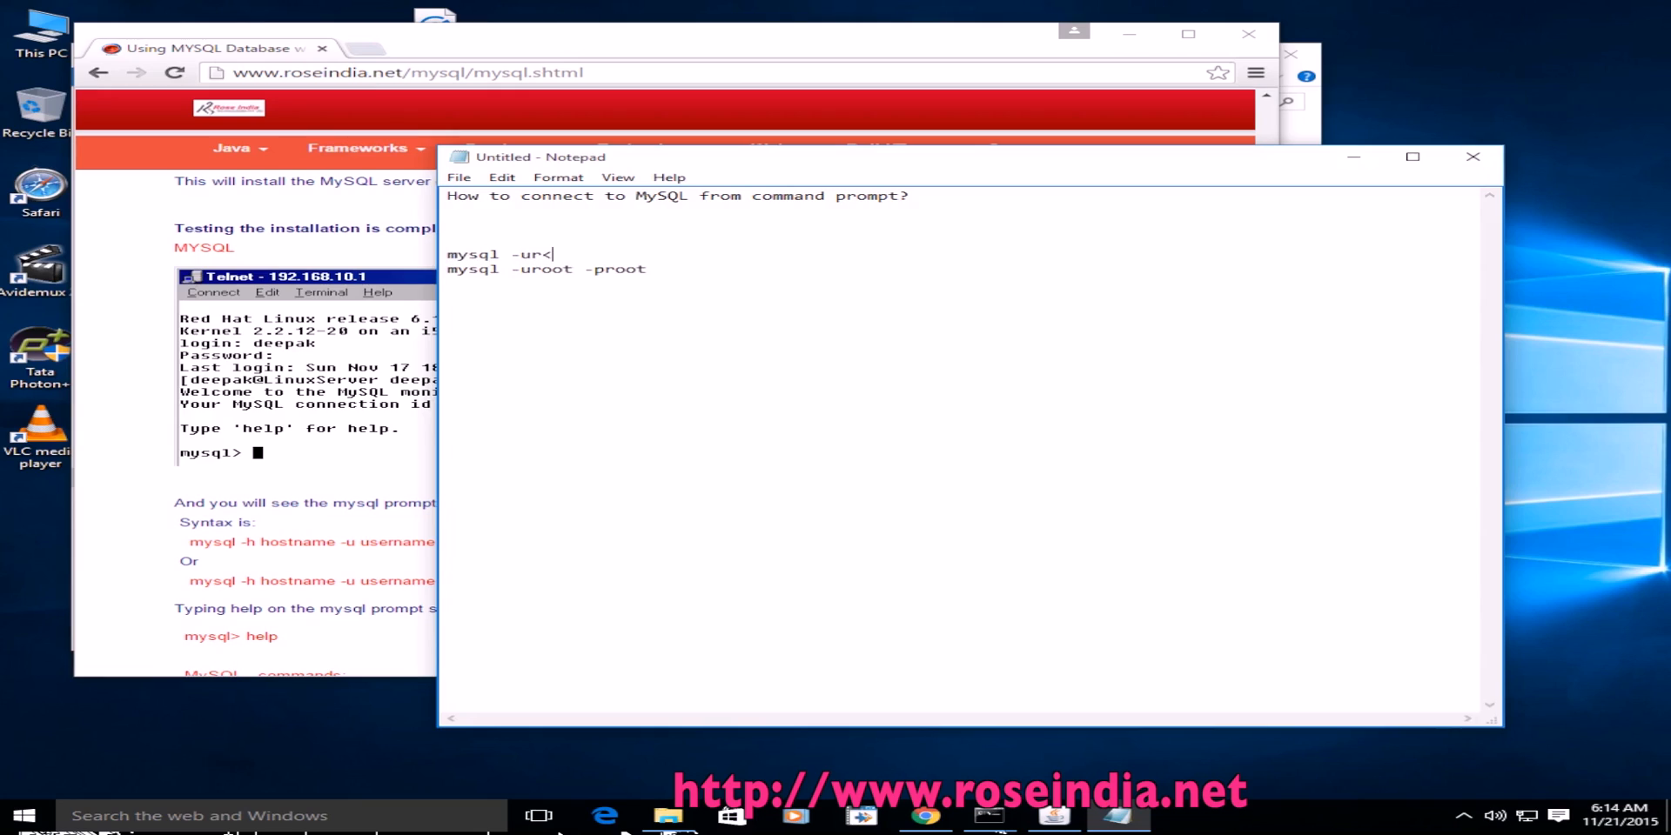
pyautogui.write('usernam')
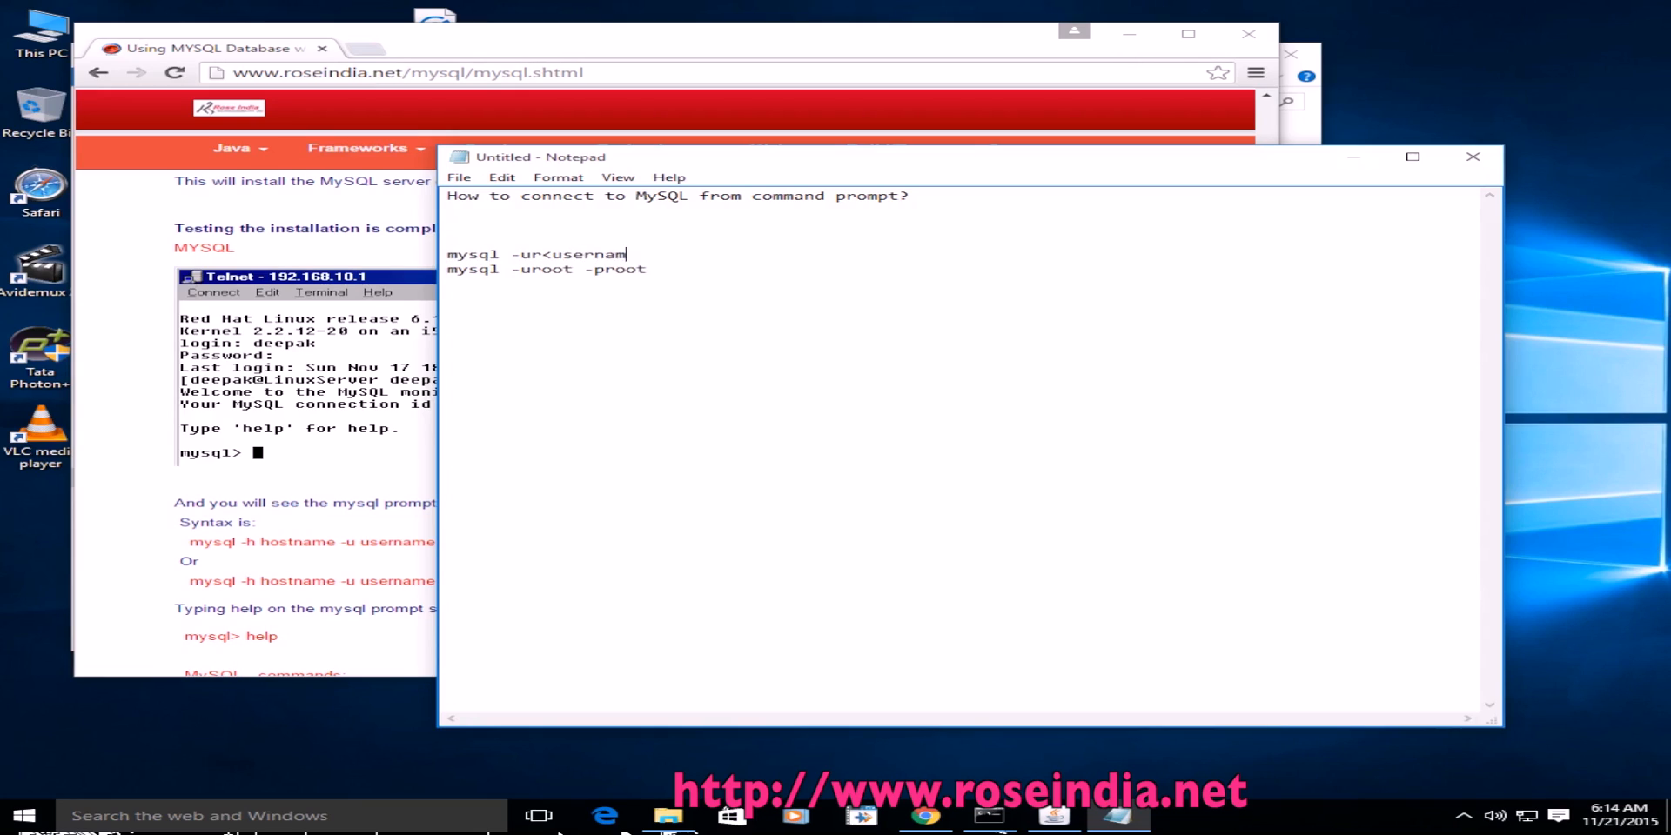
pyautogui.write('e> -p<pa')
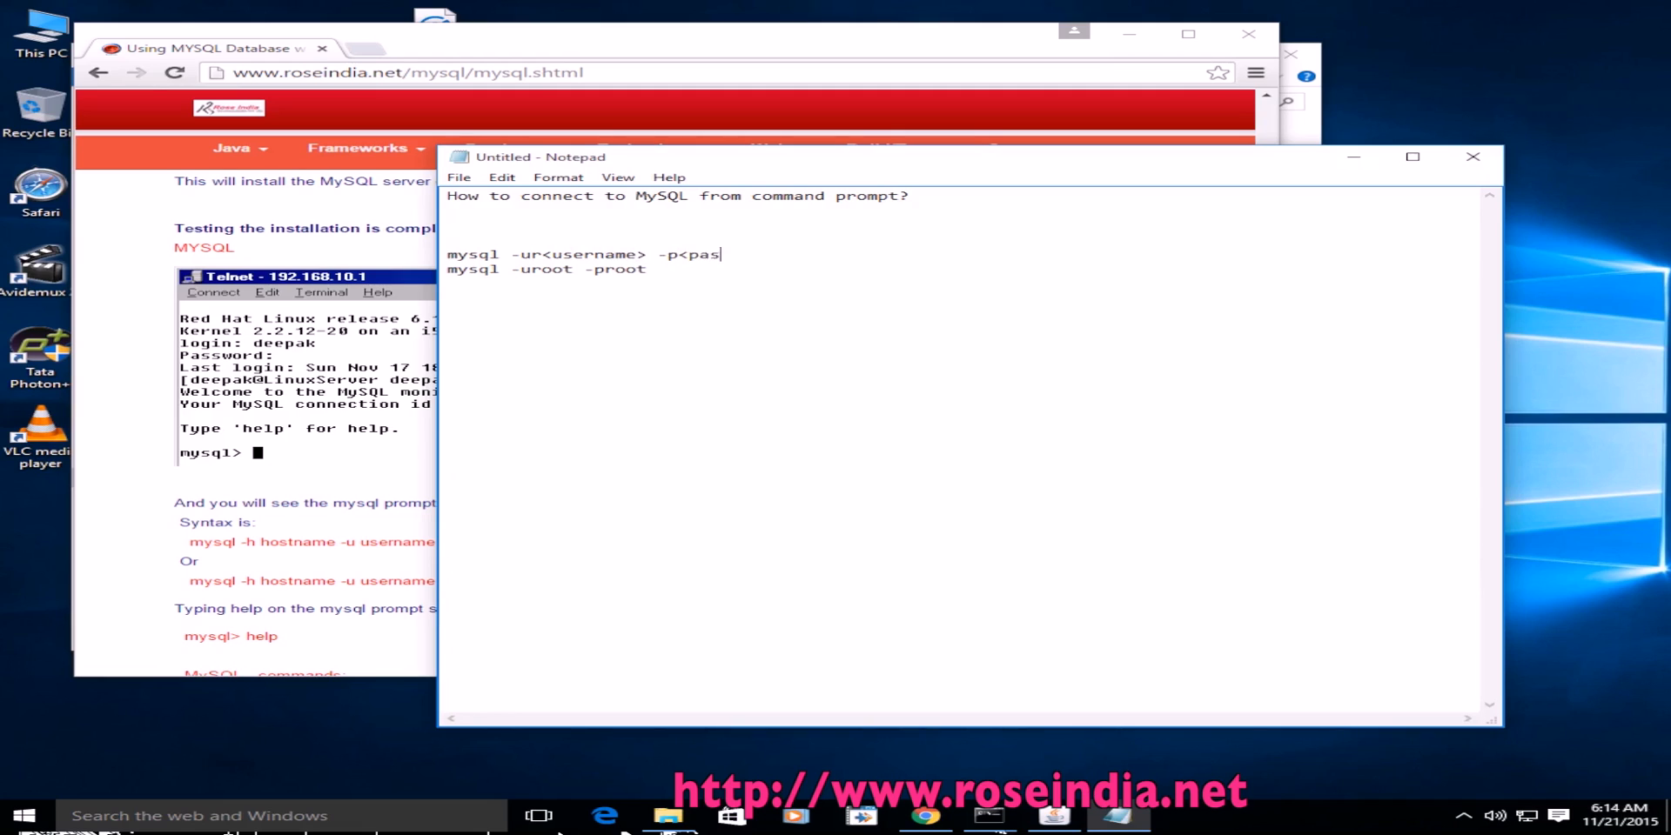
pyautogui.write('sword<')
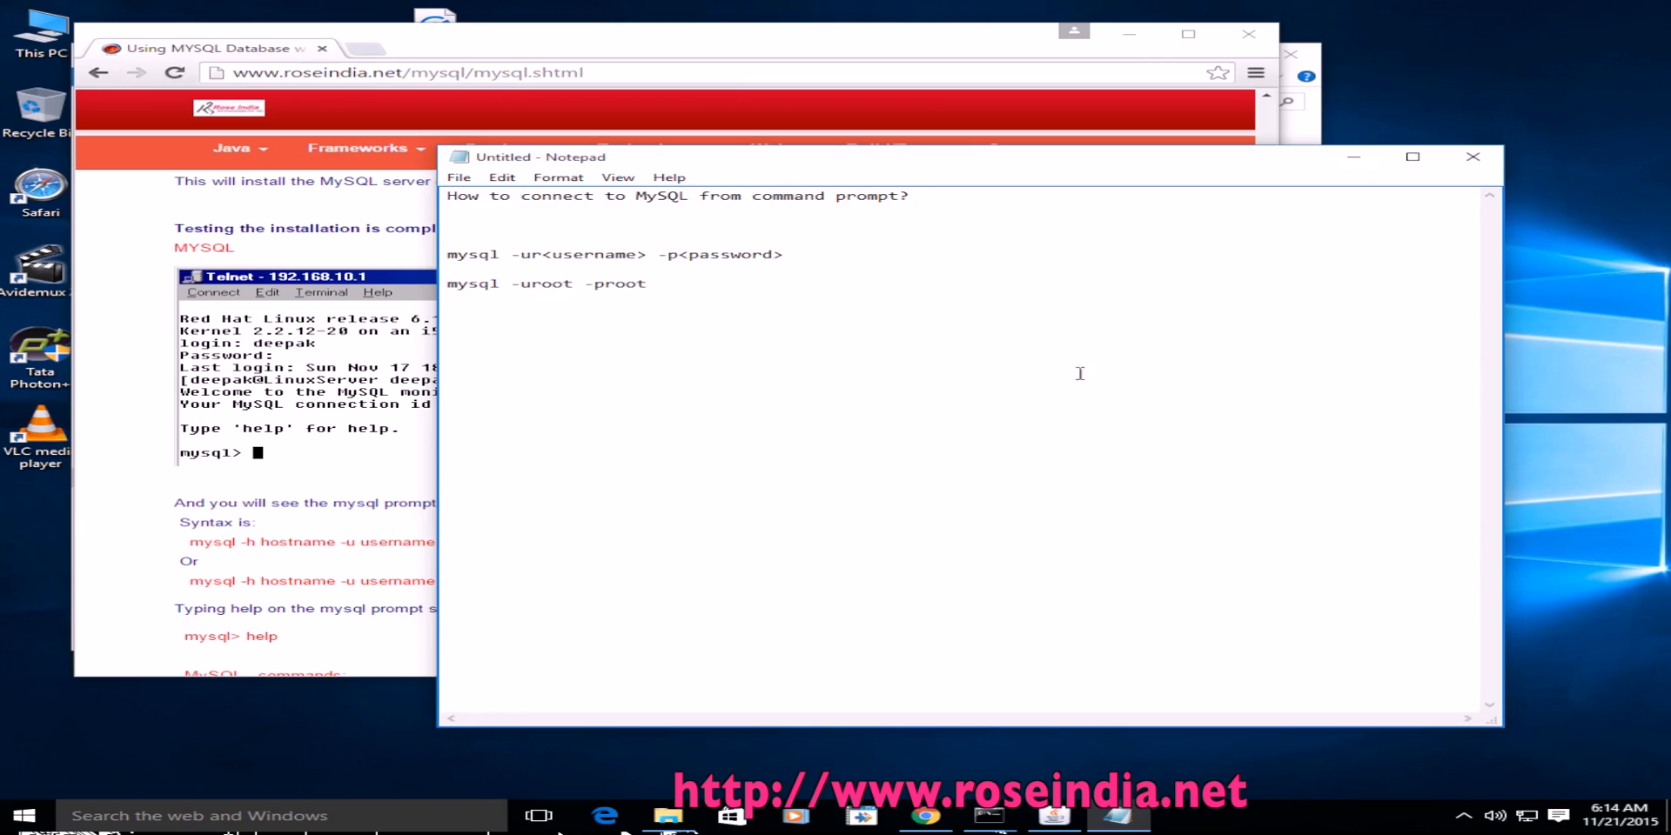
pyautogui.click(523, 284)
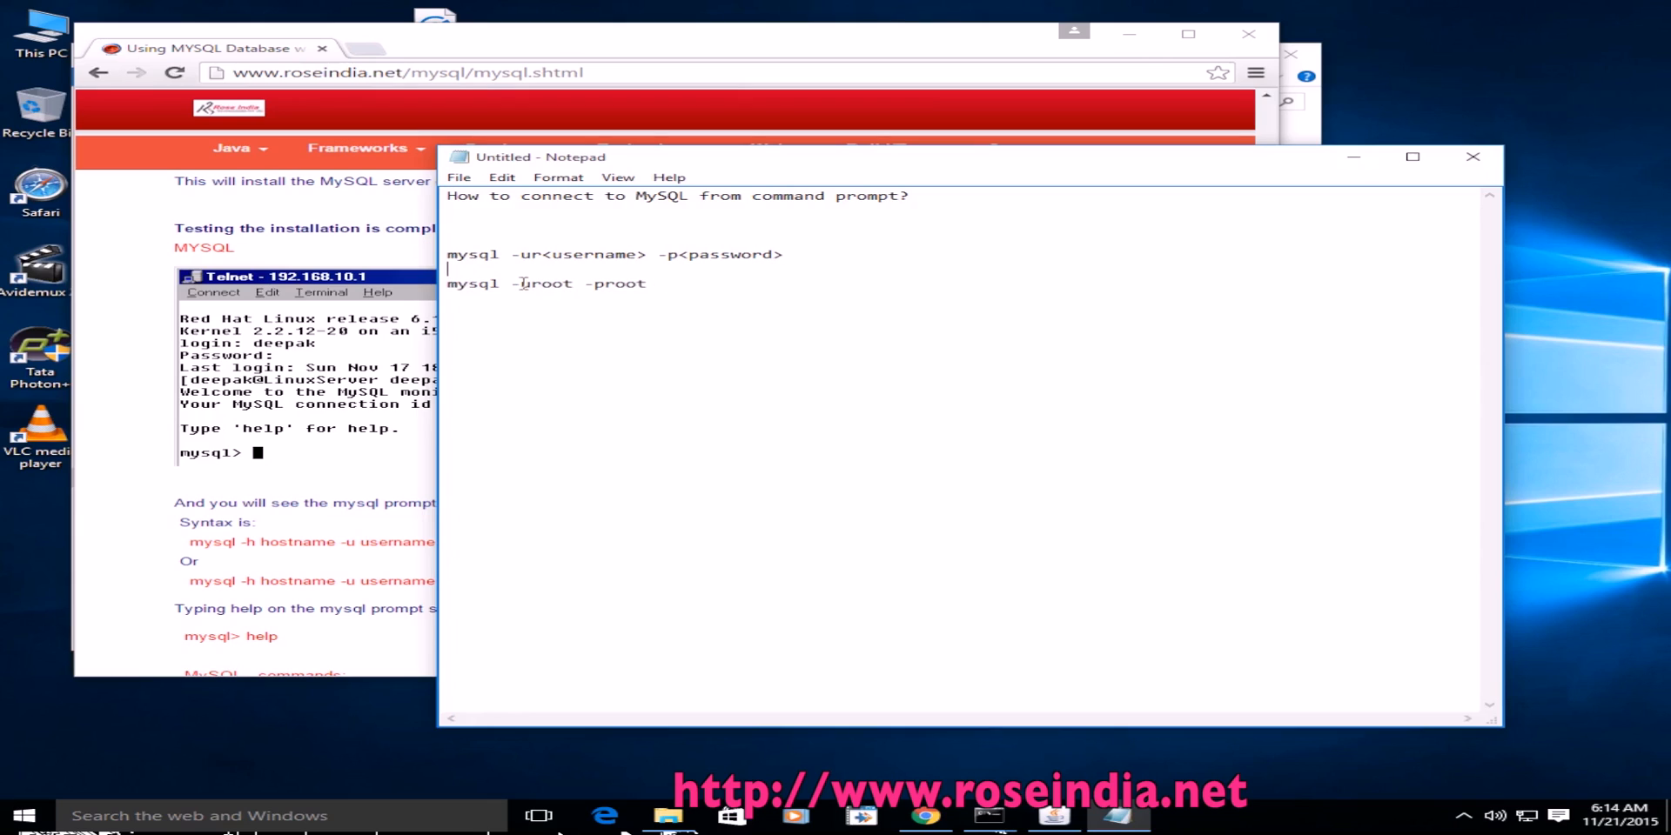
pyautogui.moveTo(521, 284)
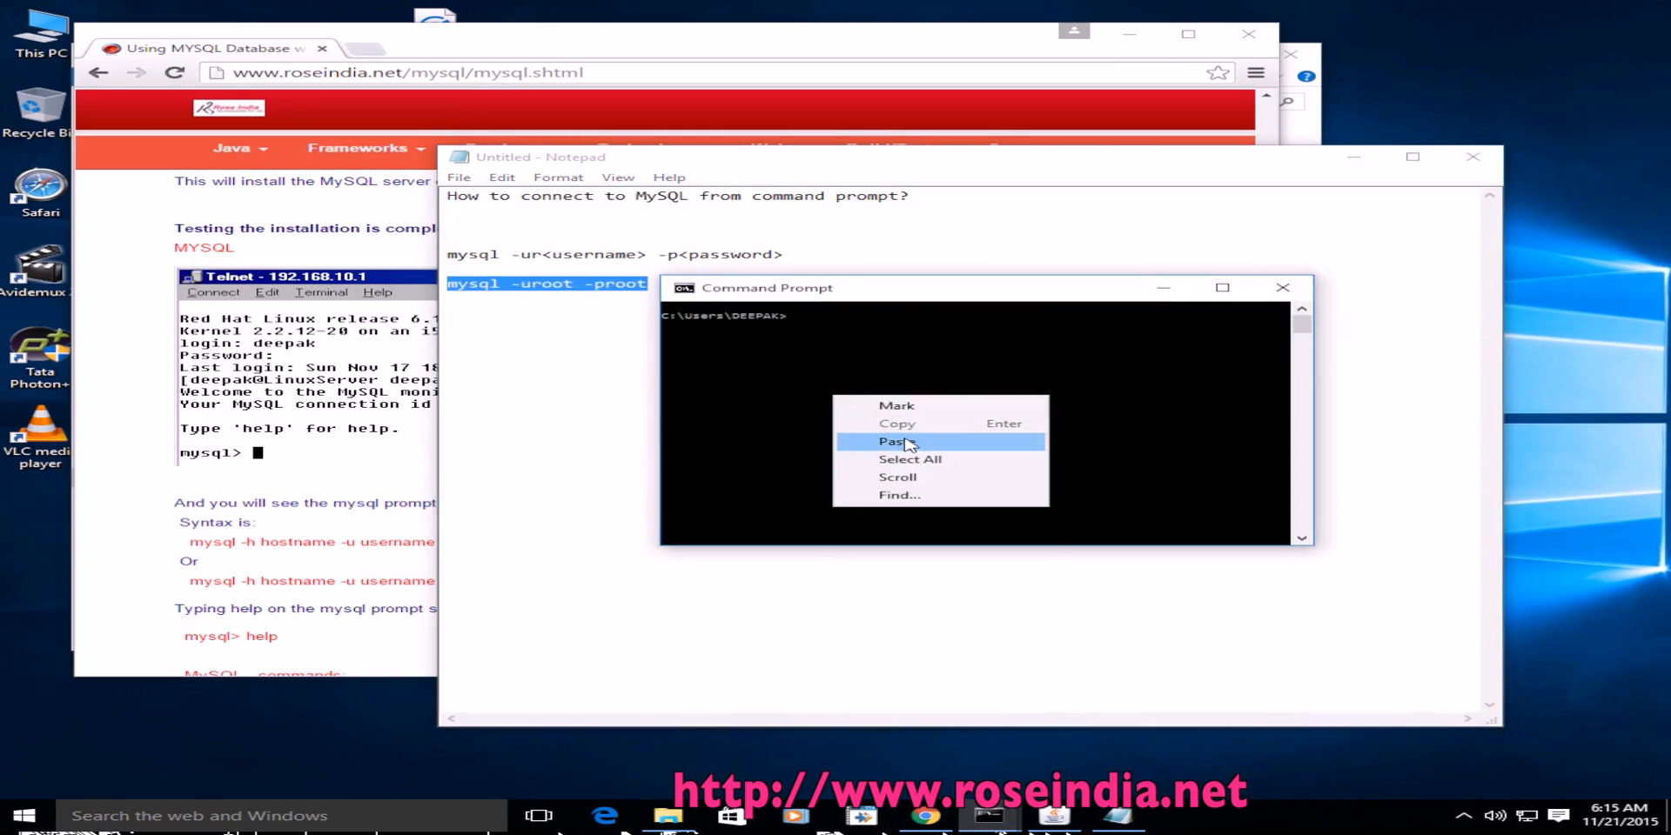
pyautogui.click(892, 442)
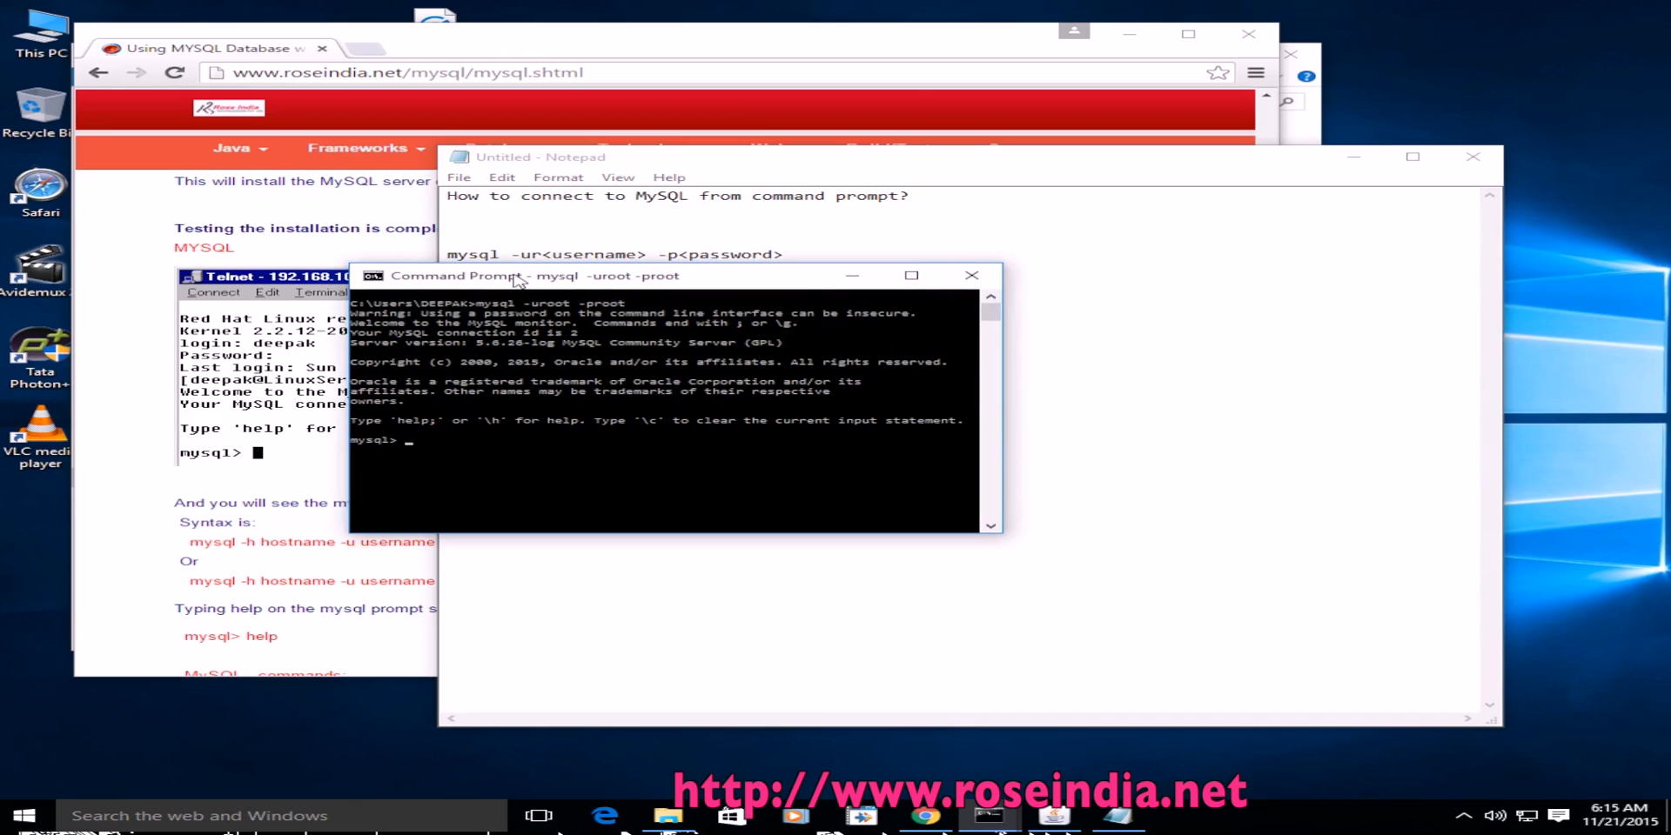
pyautogui.write('show database')
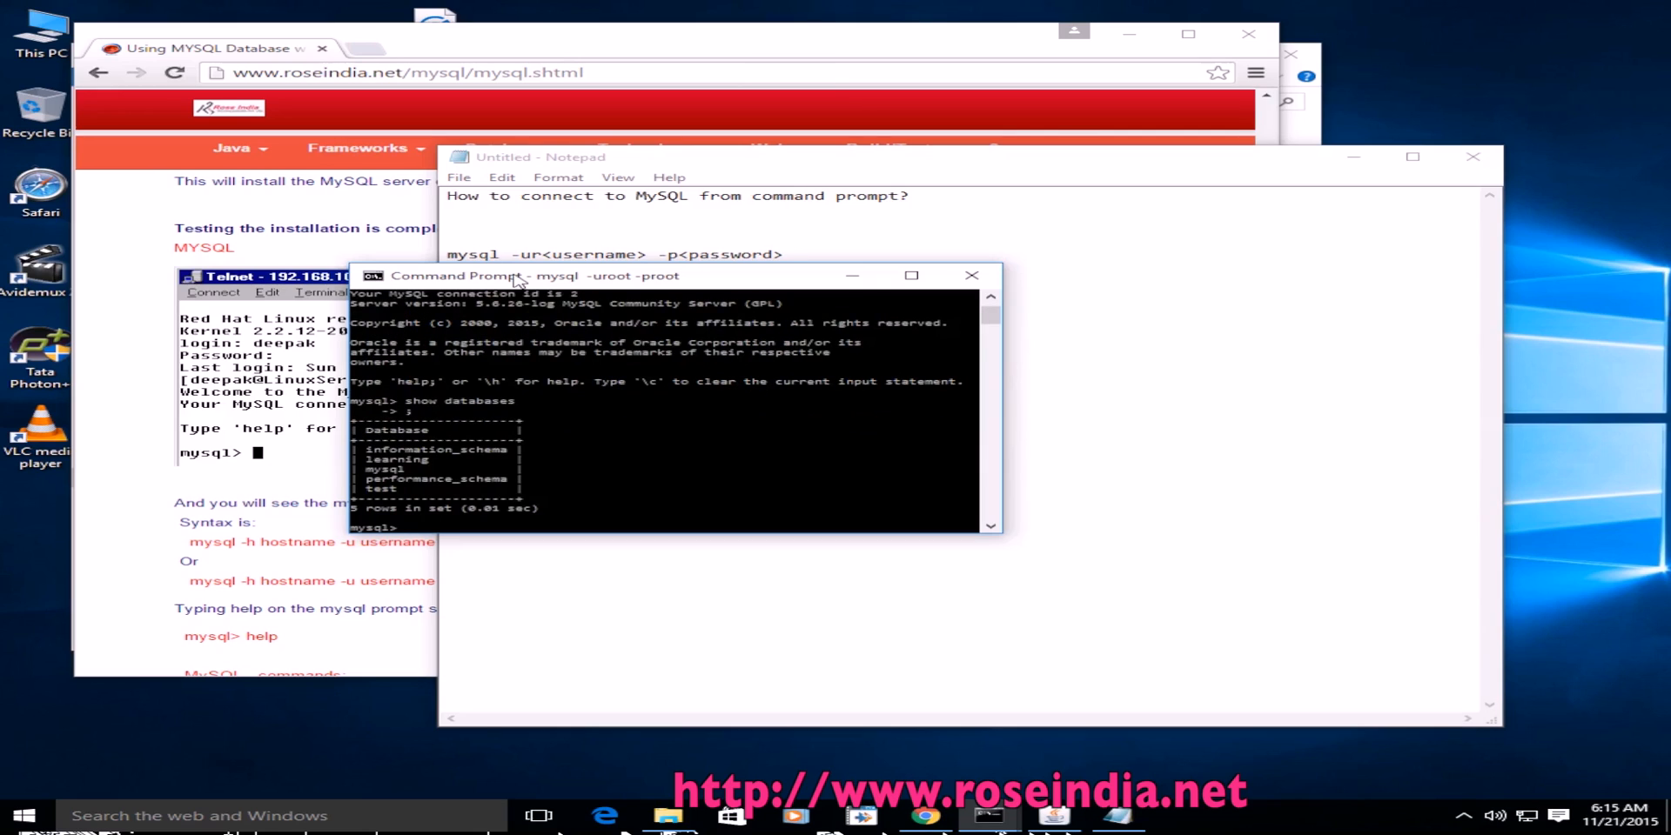
pyautogui.write('show databases;')
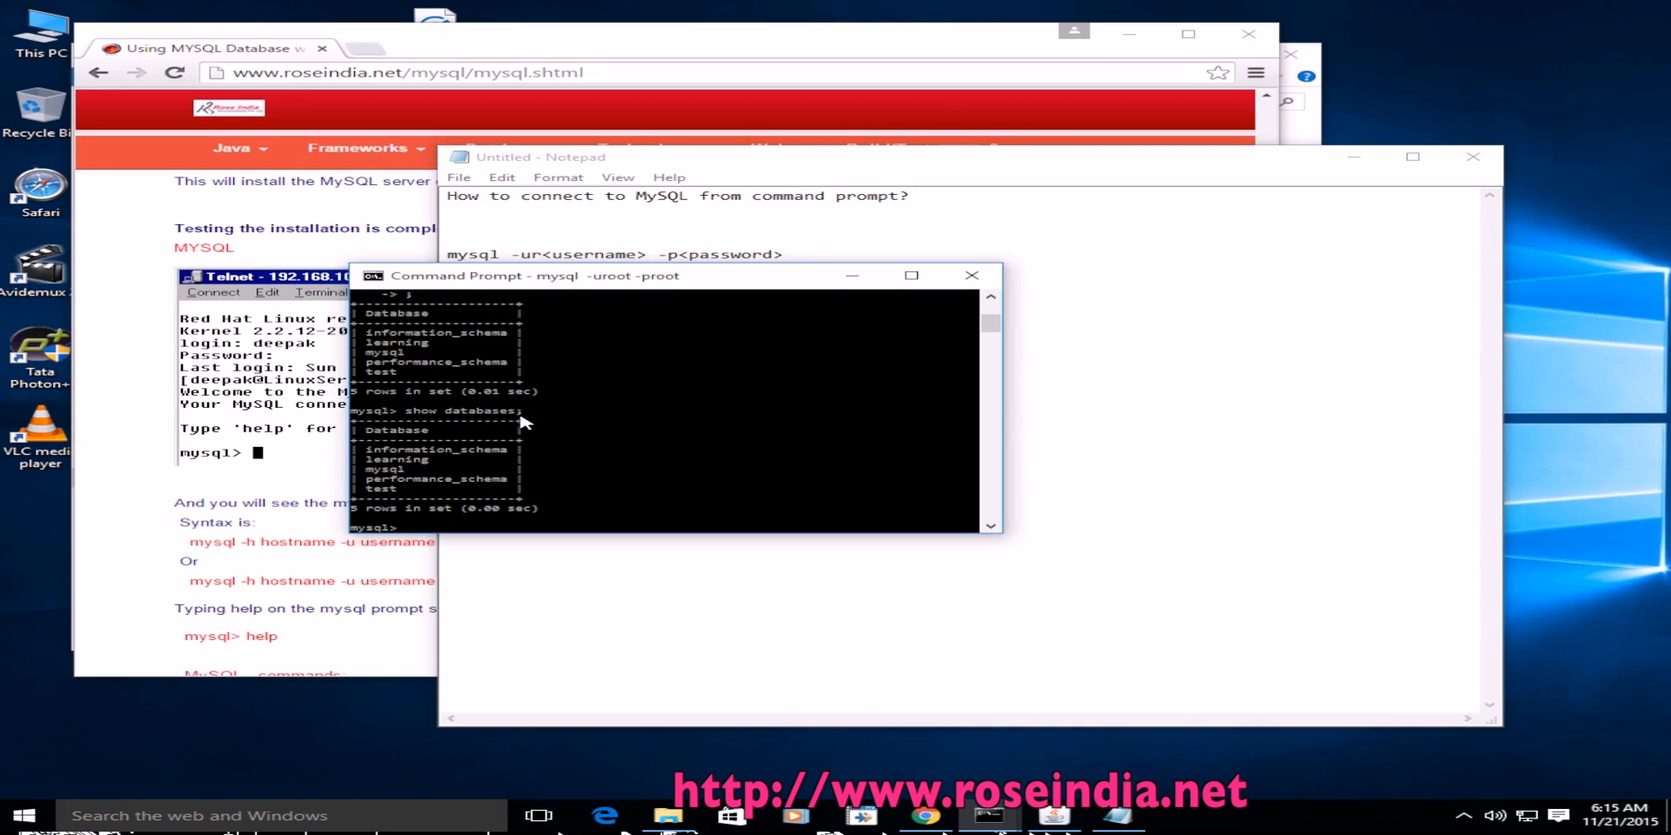
pyautogui.moveTo(493, 494)
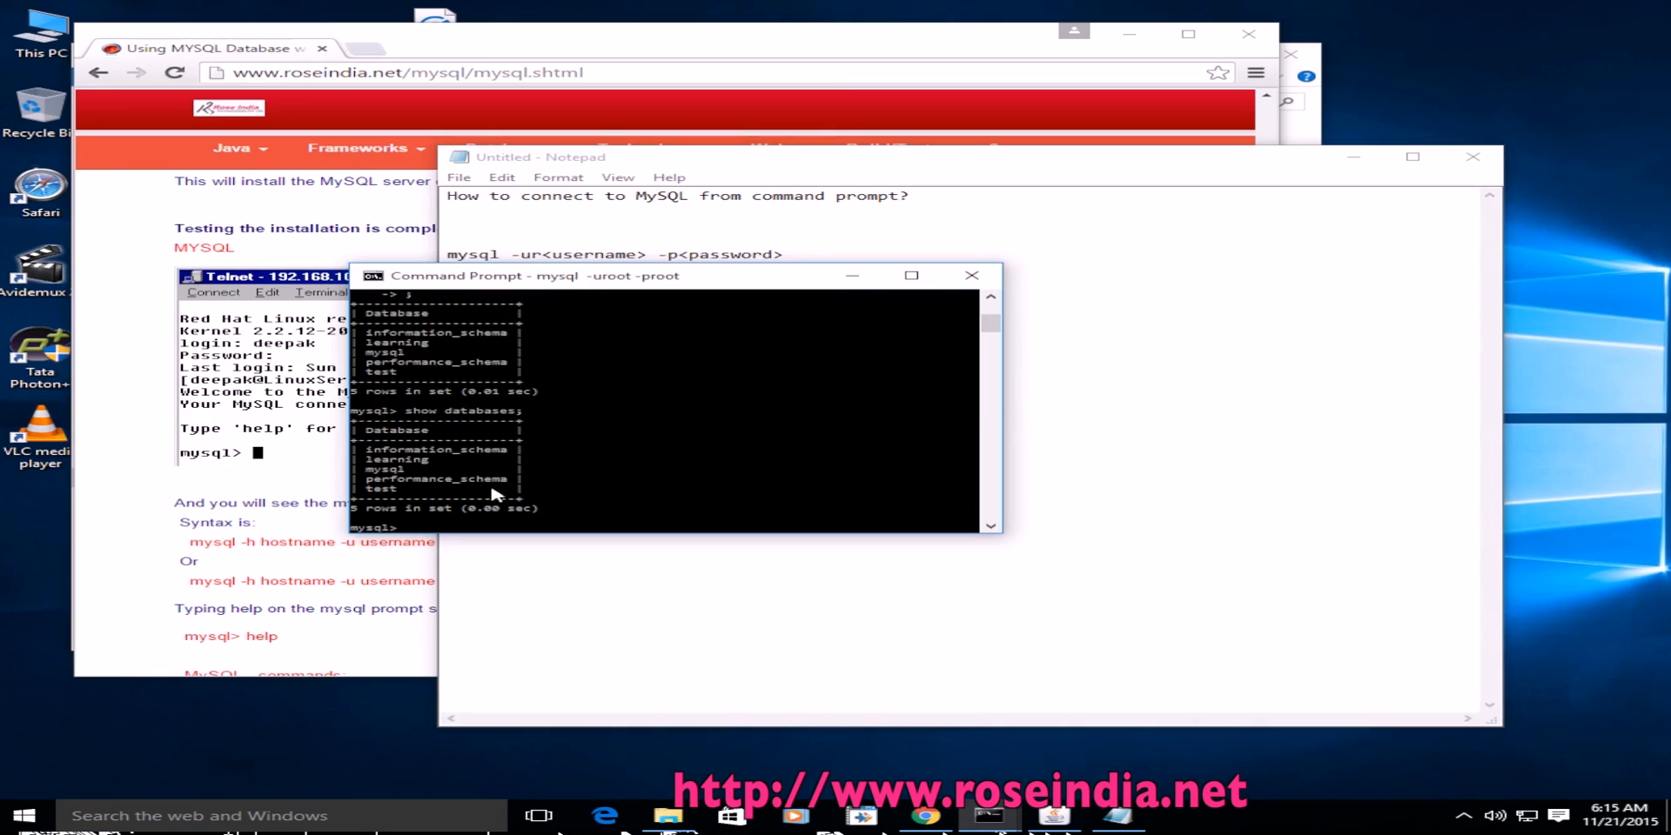
pyautogui.moveTo(555, 497)
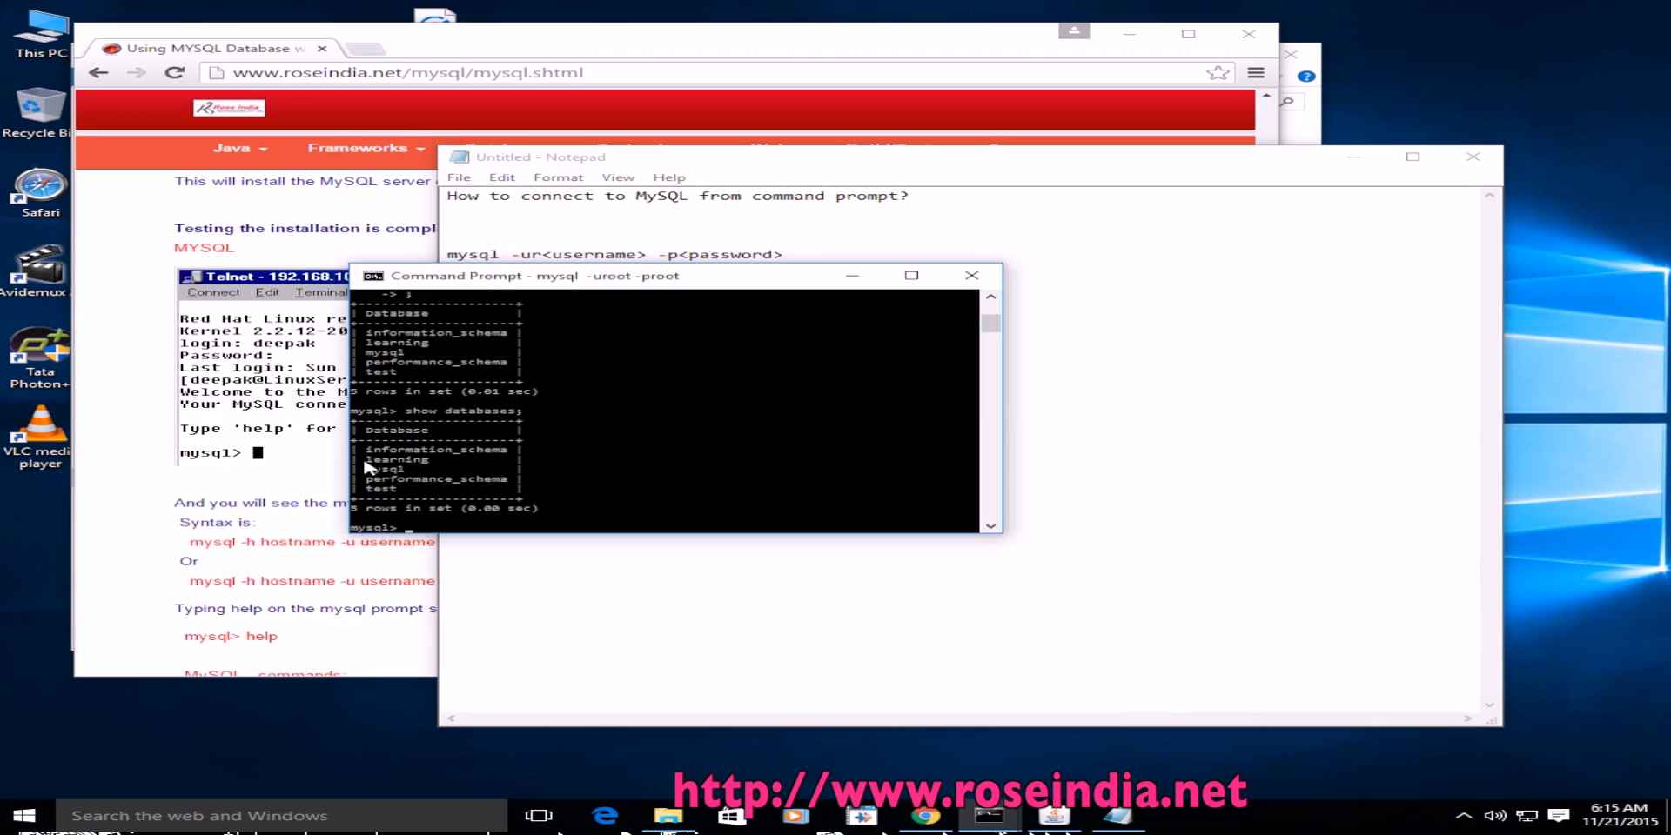
pyautogui.moveTo(490, 466)
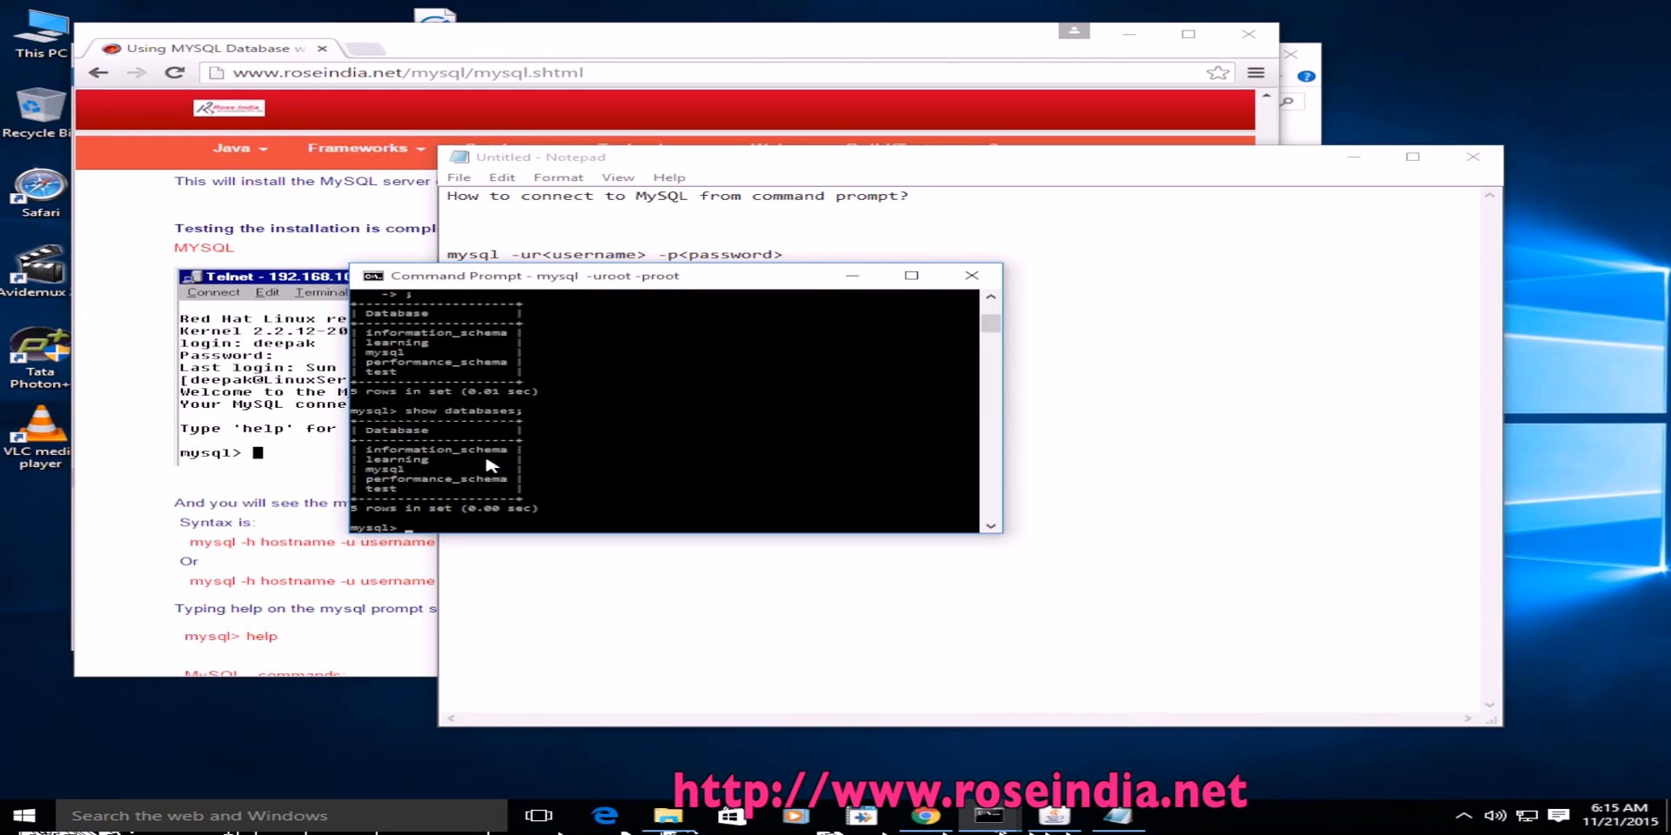
pyautogui.write('connect learning;')
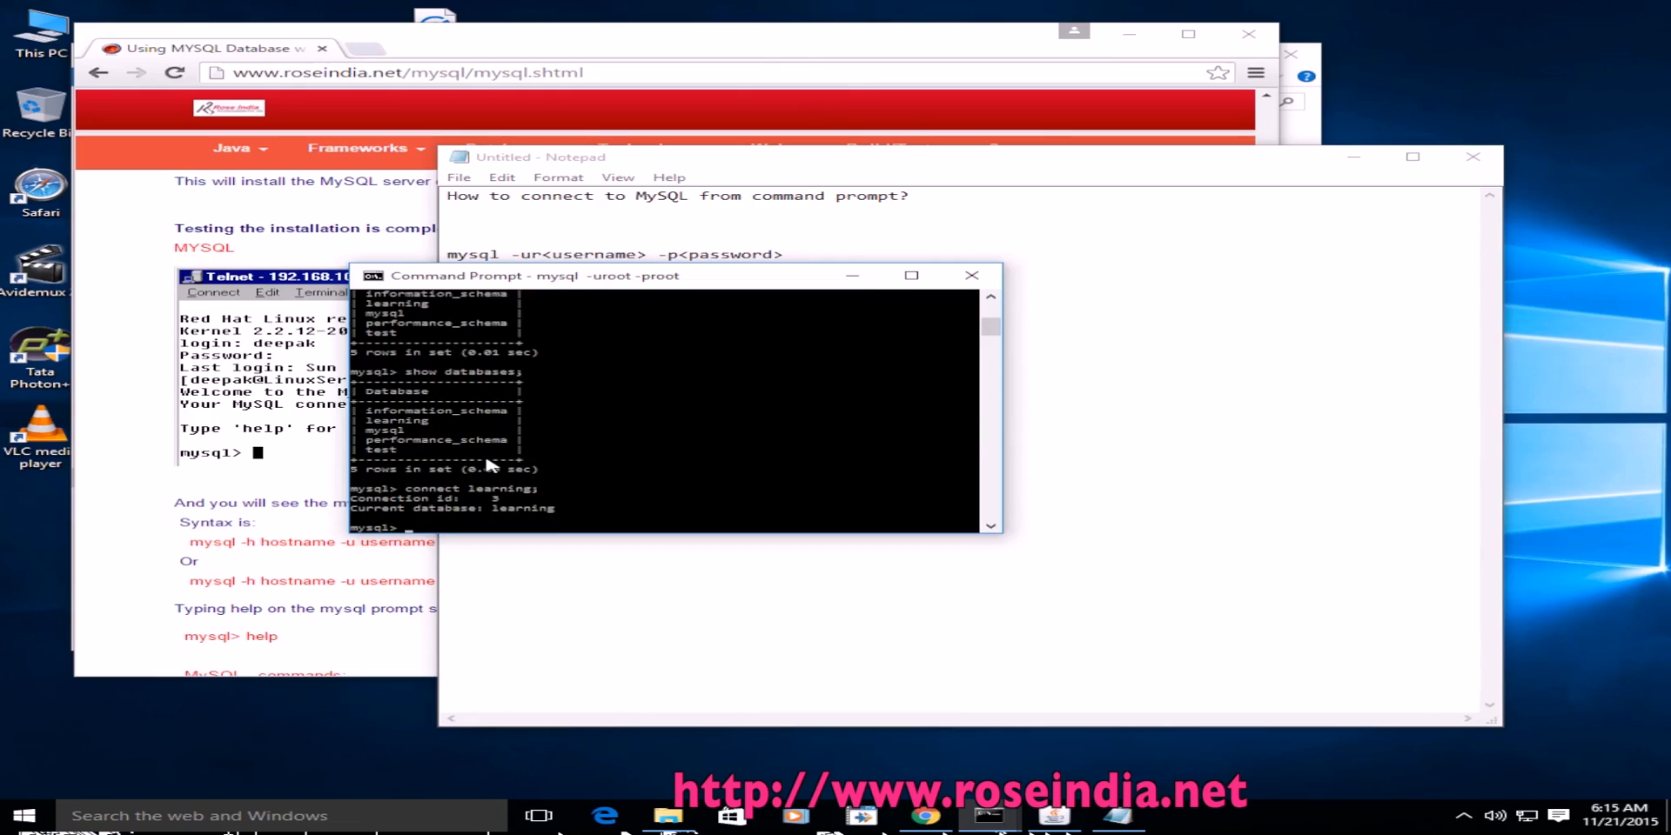
pyautogui.write('show tables;')
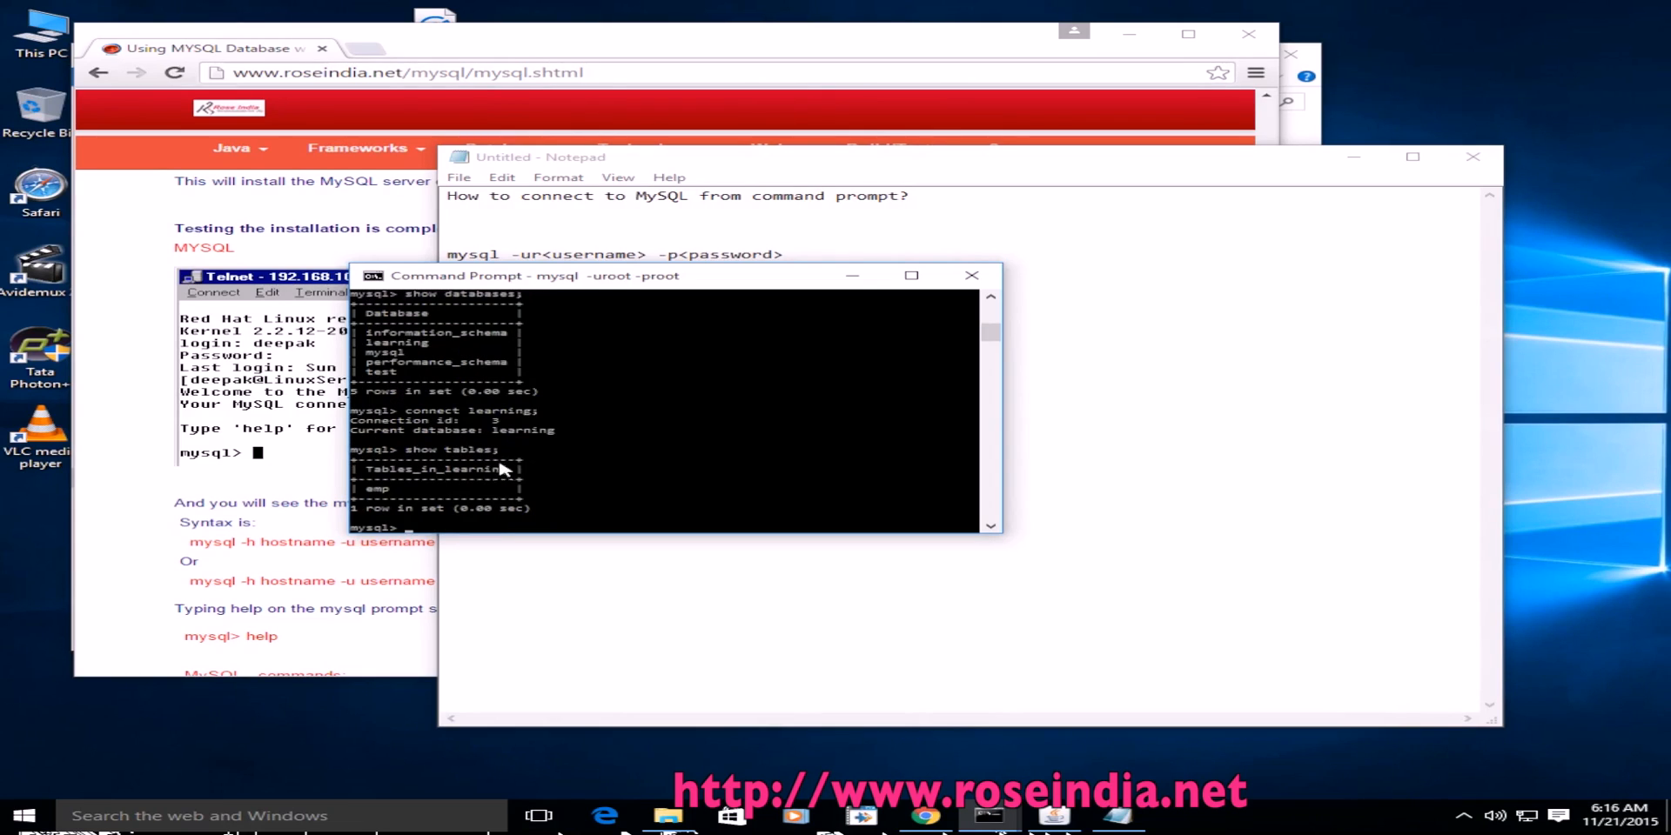
pyautogui.moveTo(358, 498)
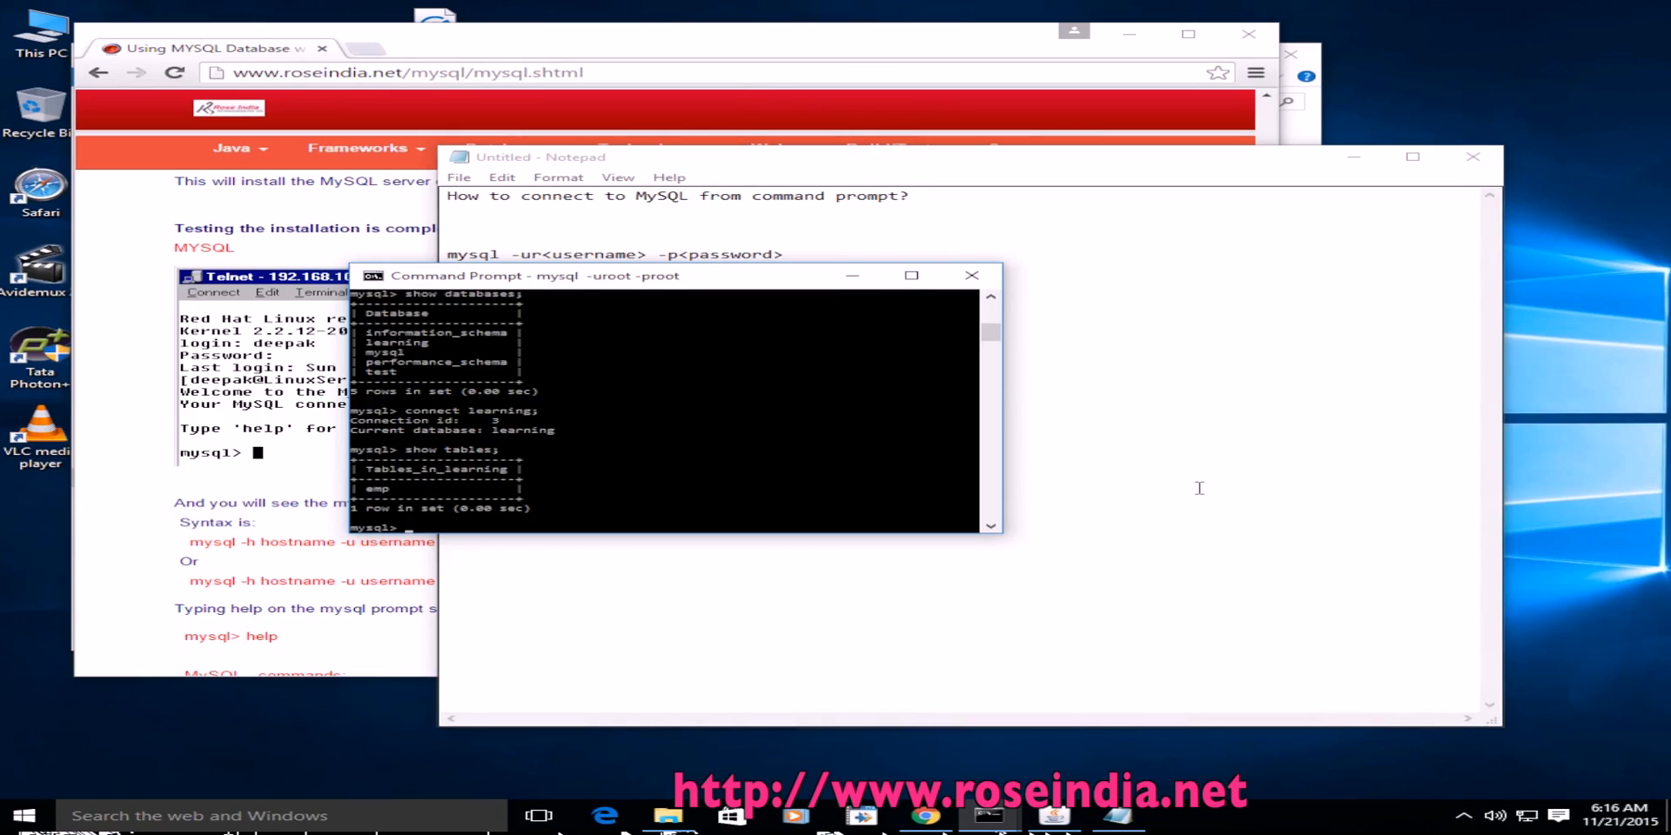
# Abandon the partial select statement and run help to list client commands.
pyautogui.write('select *')
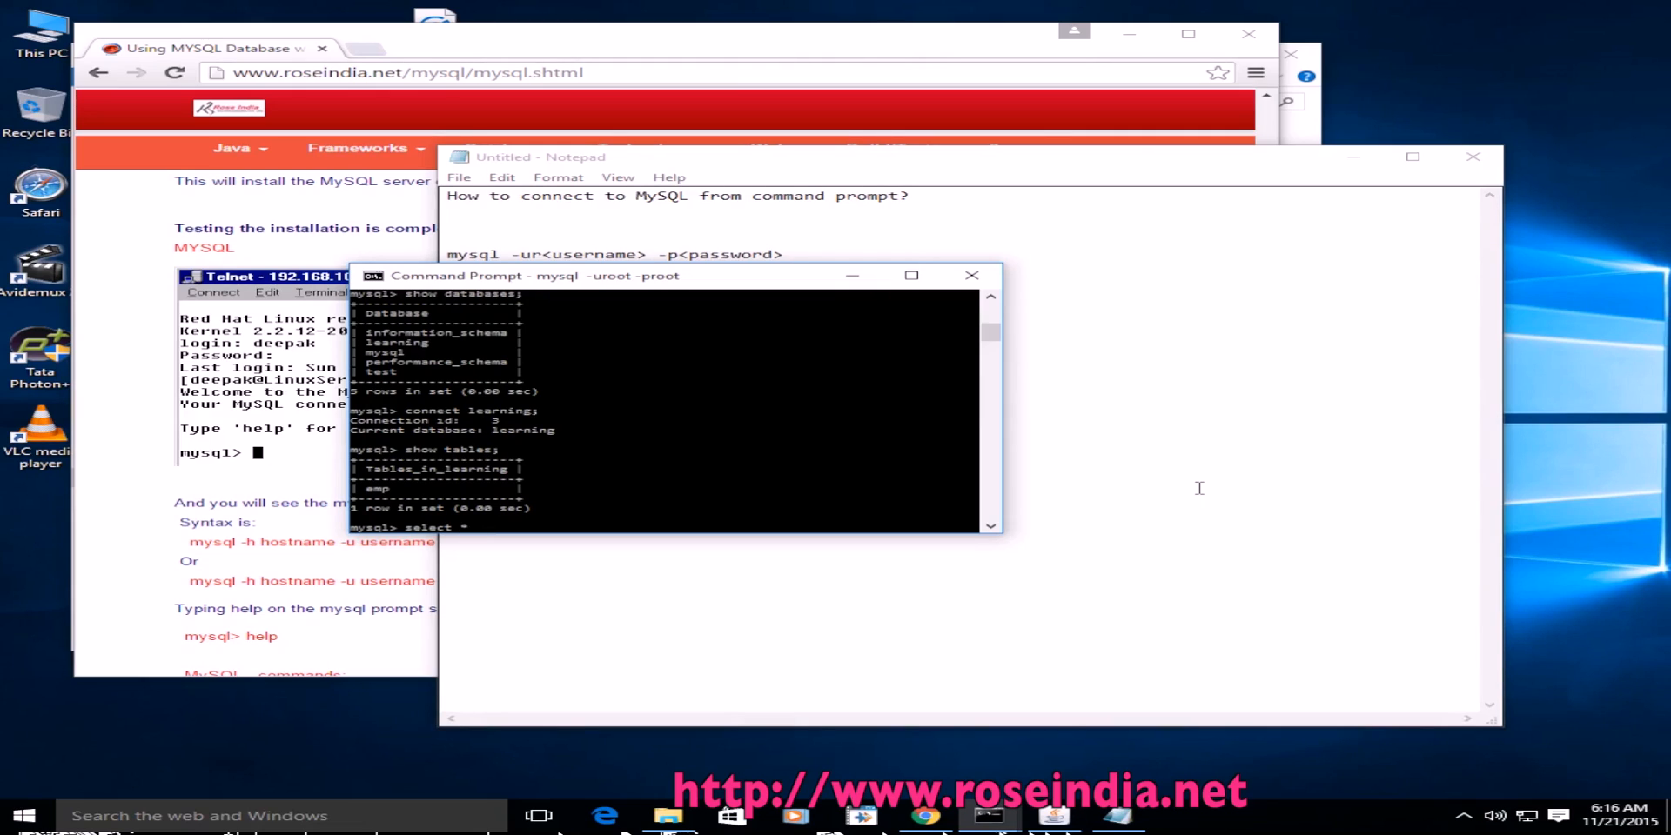
pyautogui.write('from exm')
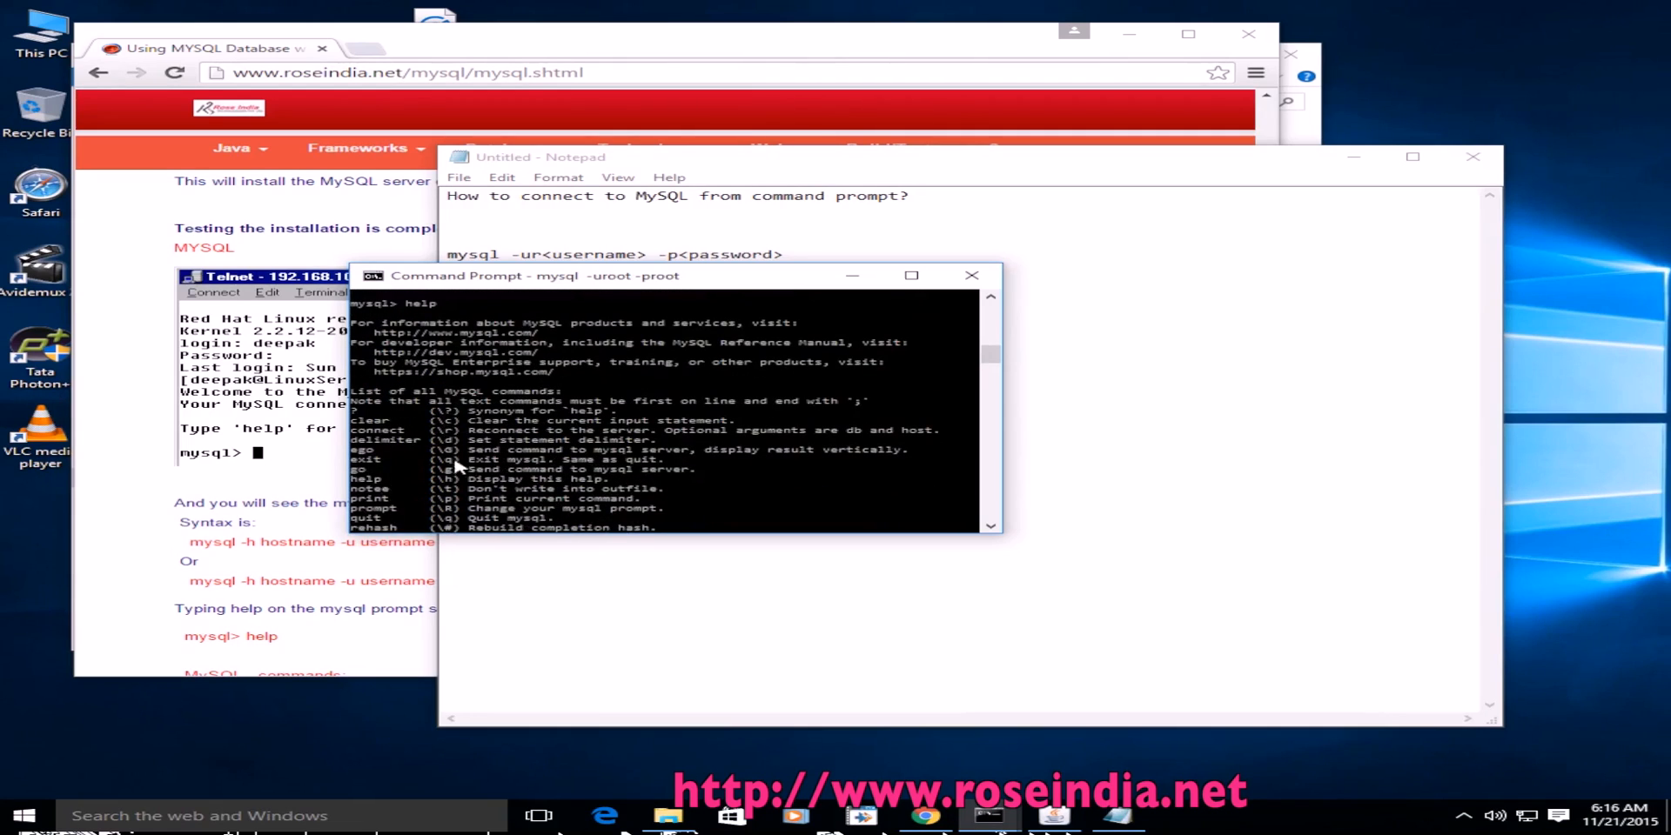
# Scroll through the help output, then type exit to leave MySQL.
pyautogui.scroll(-3)
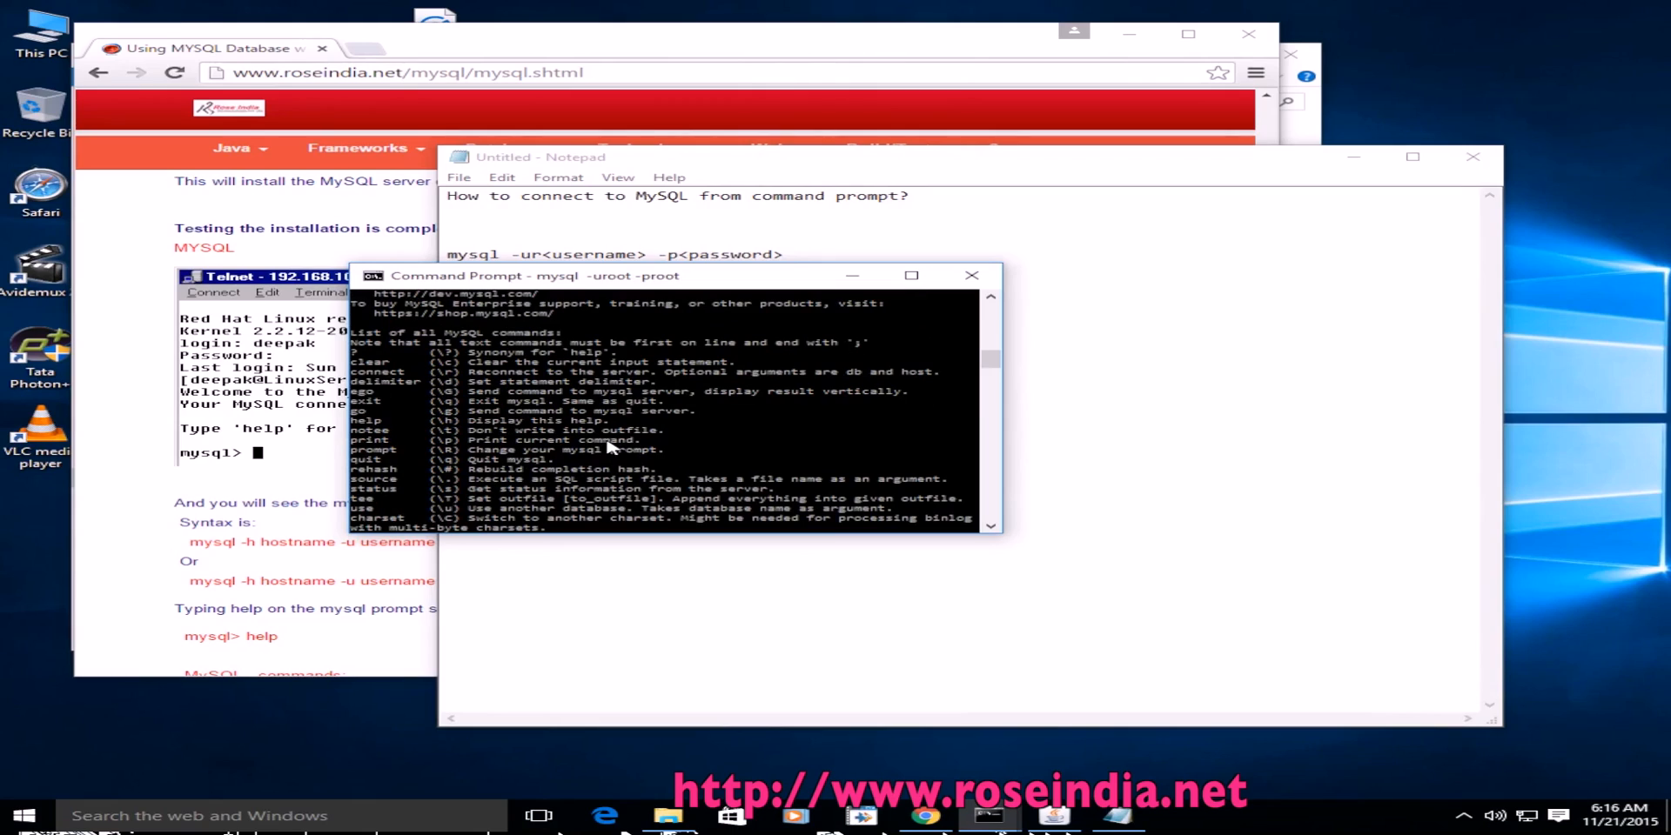
pyautogui.moveTo(669, 384)
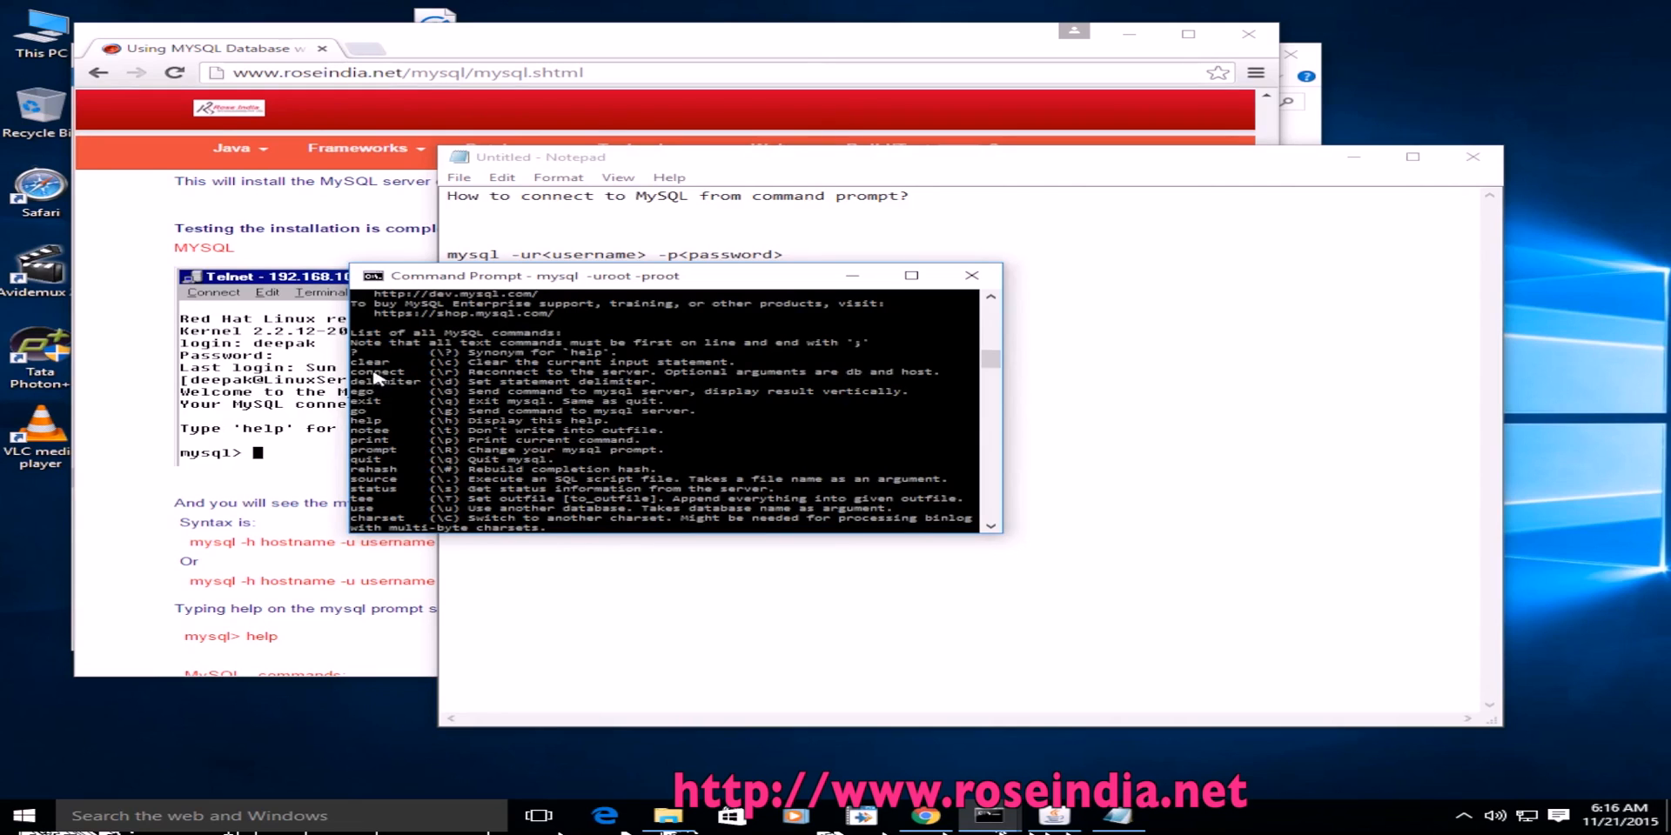
pyautogui.moveTo(692, 395)
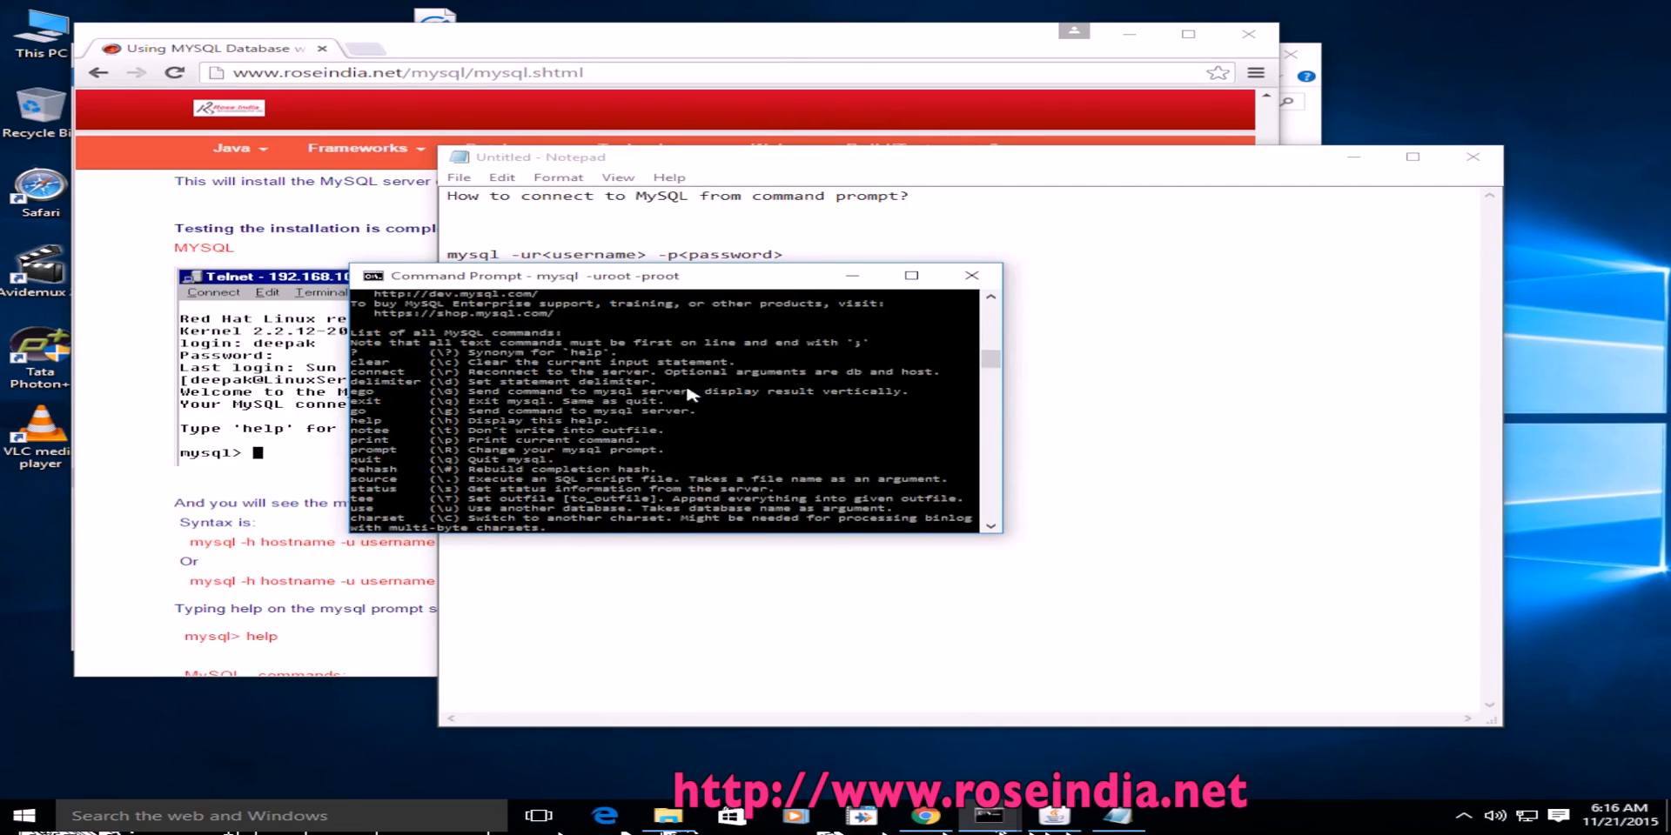
pyautogui.scroll(-3)
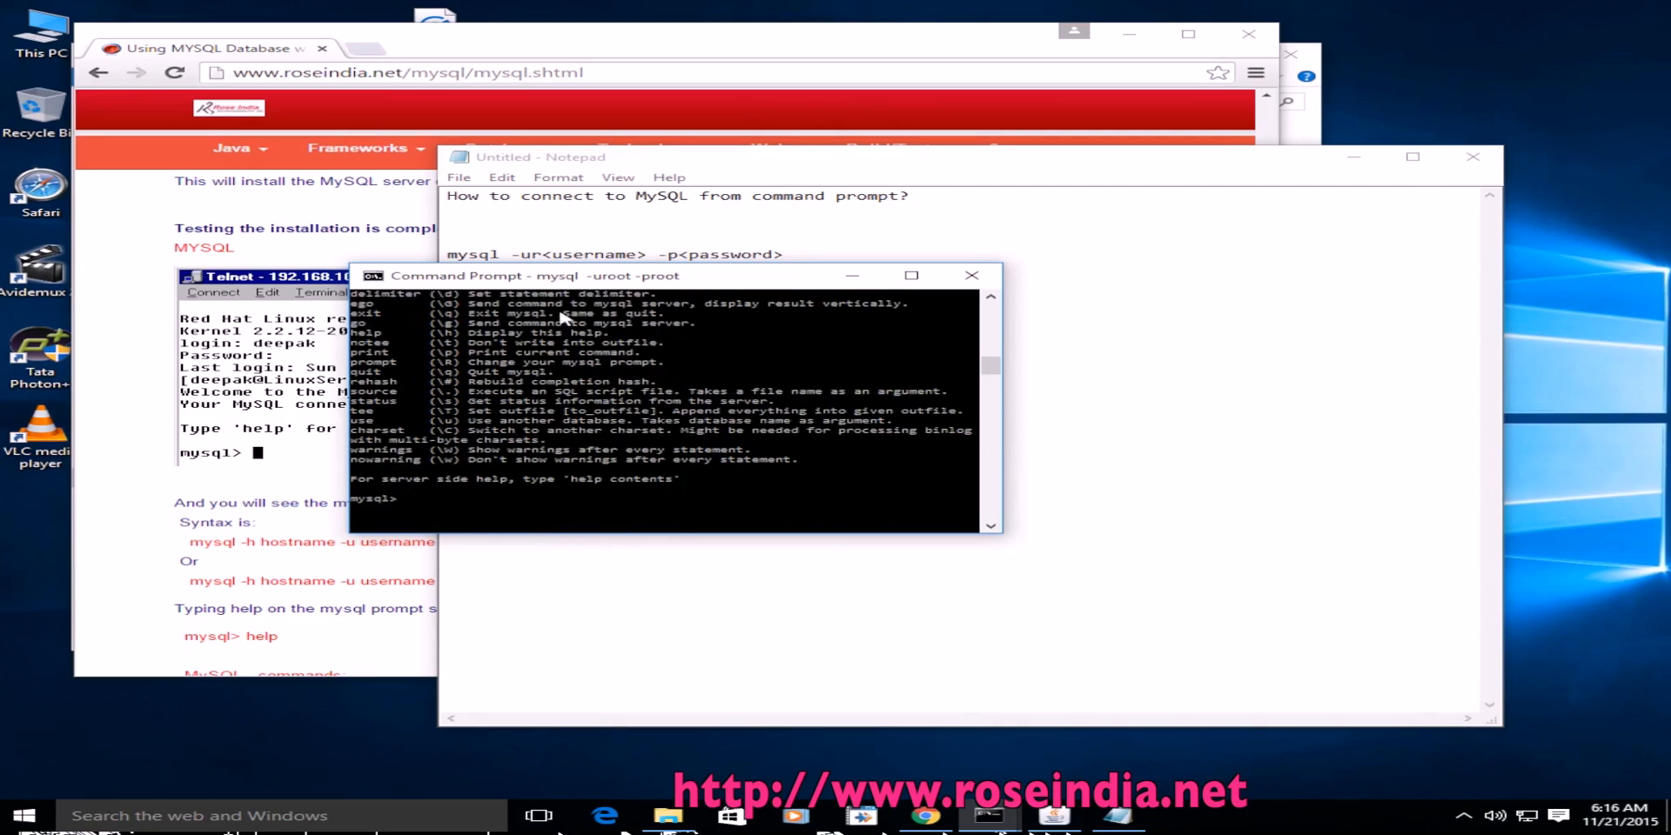
pyautogui.moveTo(394, 336)
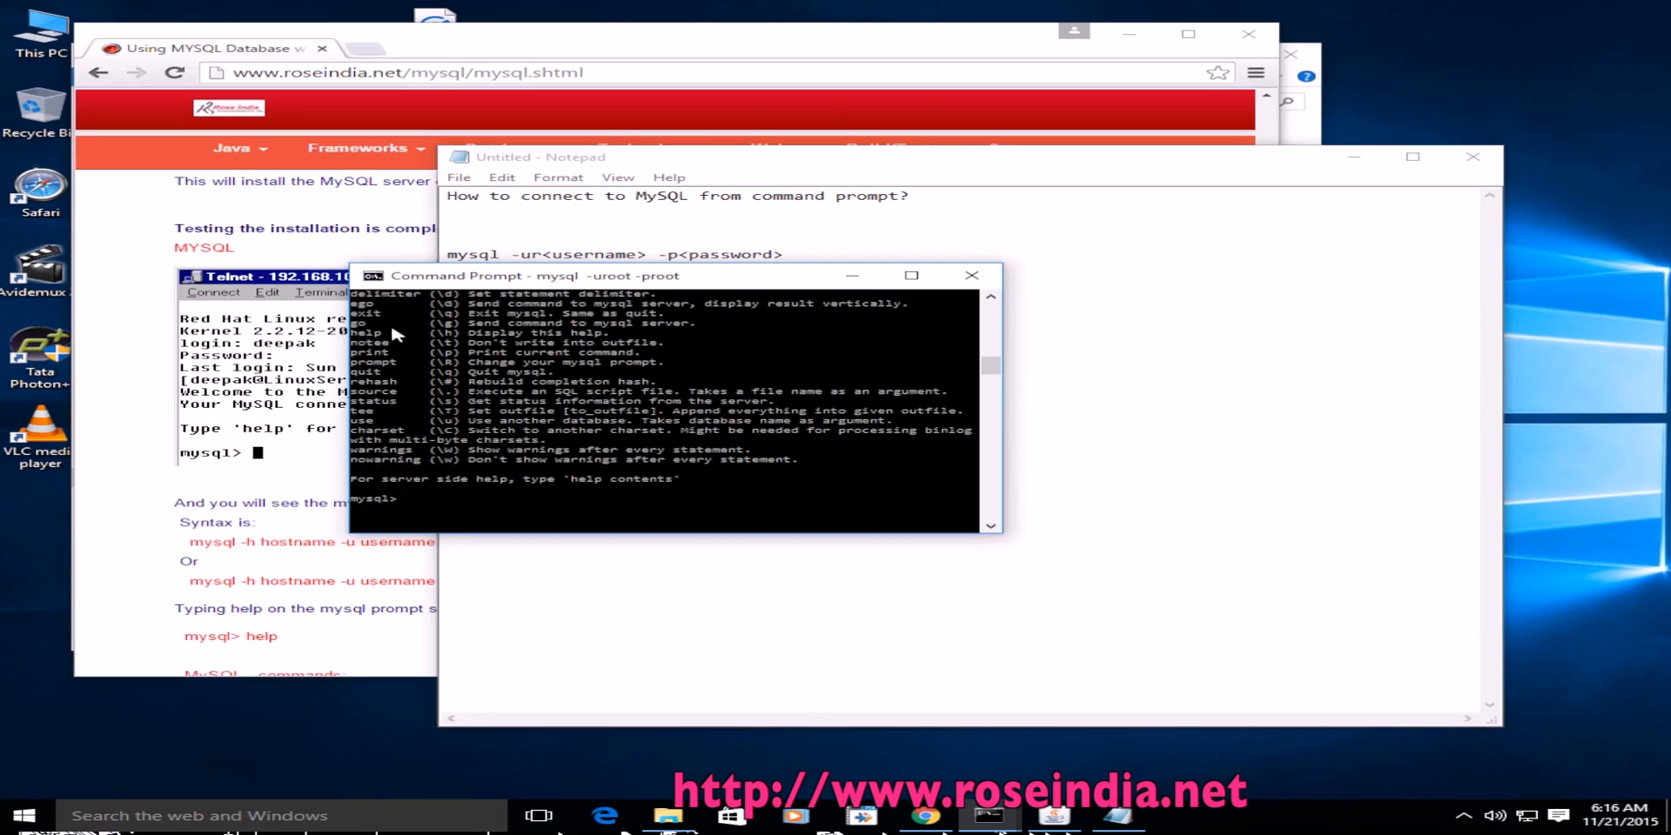
pyautogui.moveTo(640, 432)
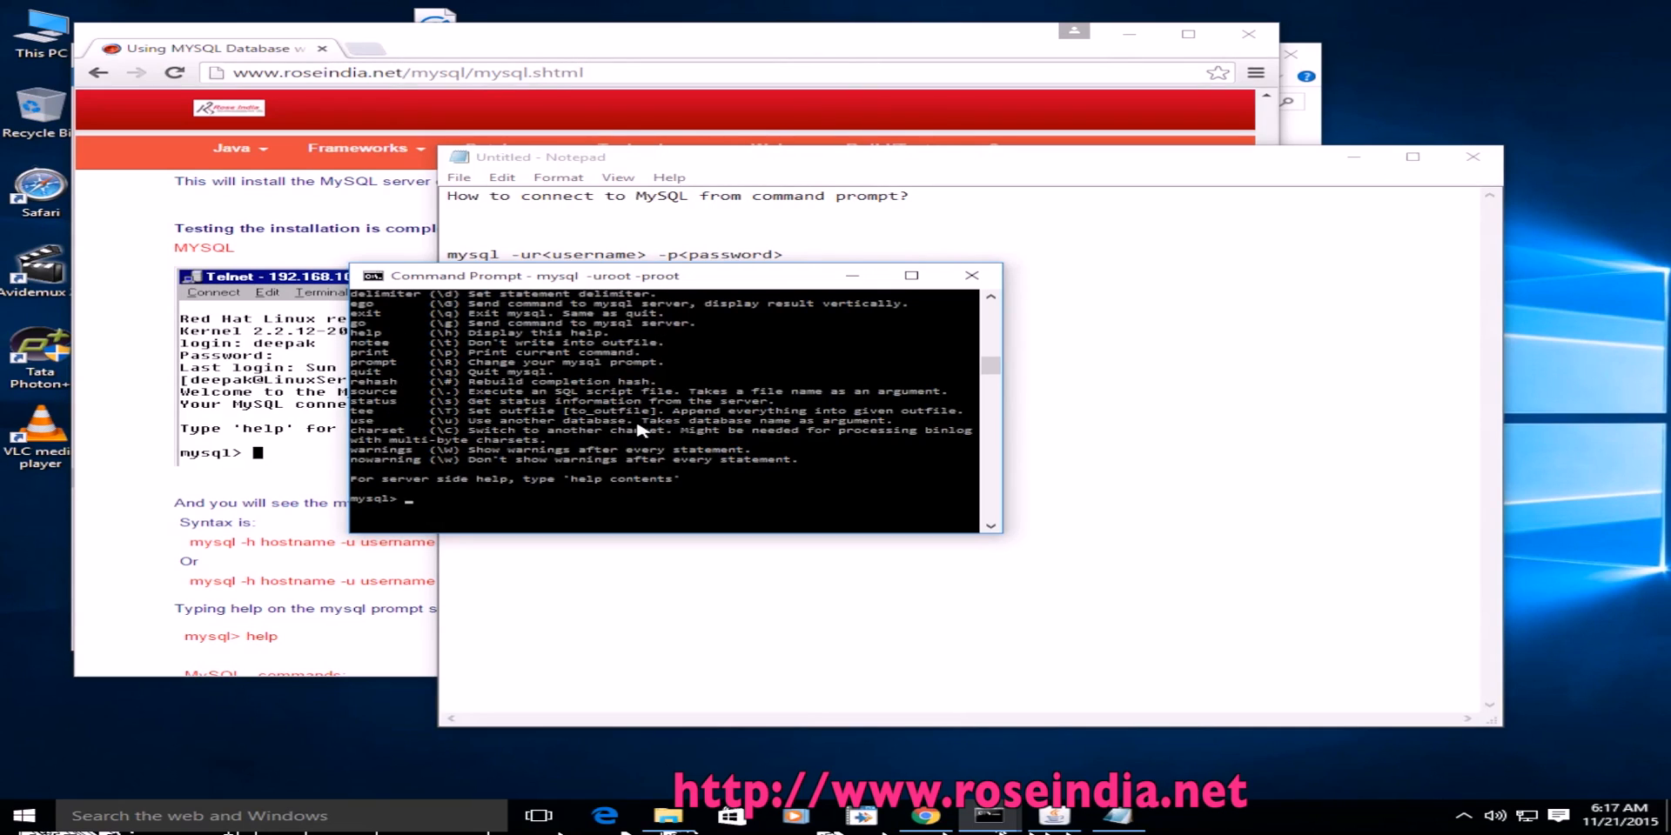
pyautogui.write('exit')
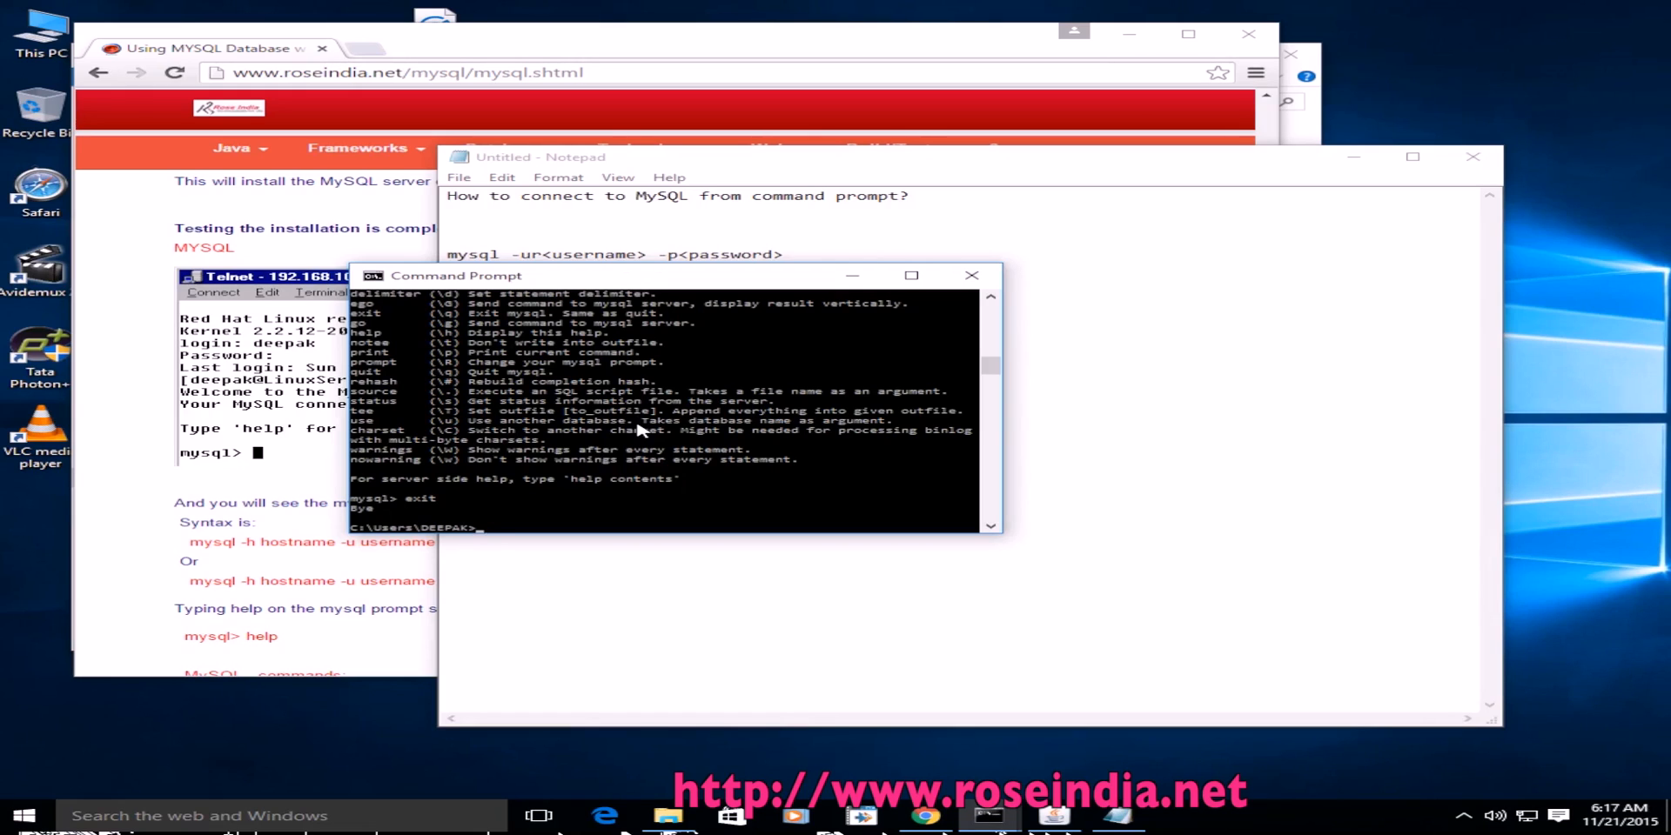
pyautogui.write('mysql -uroot -proot')
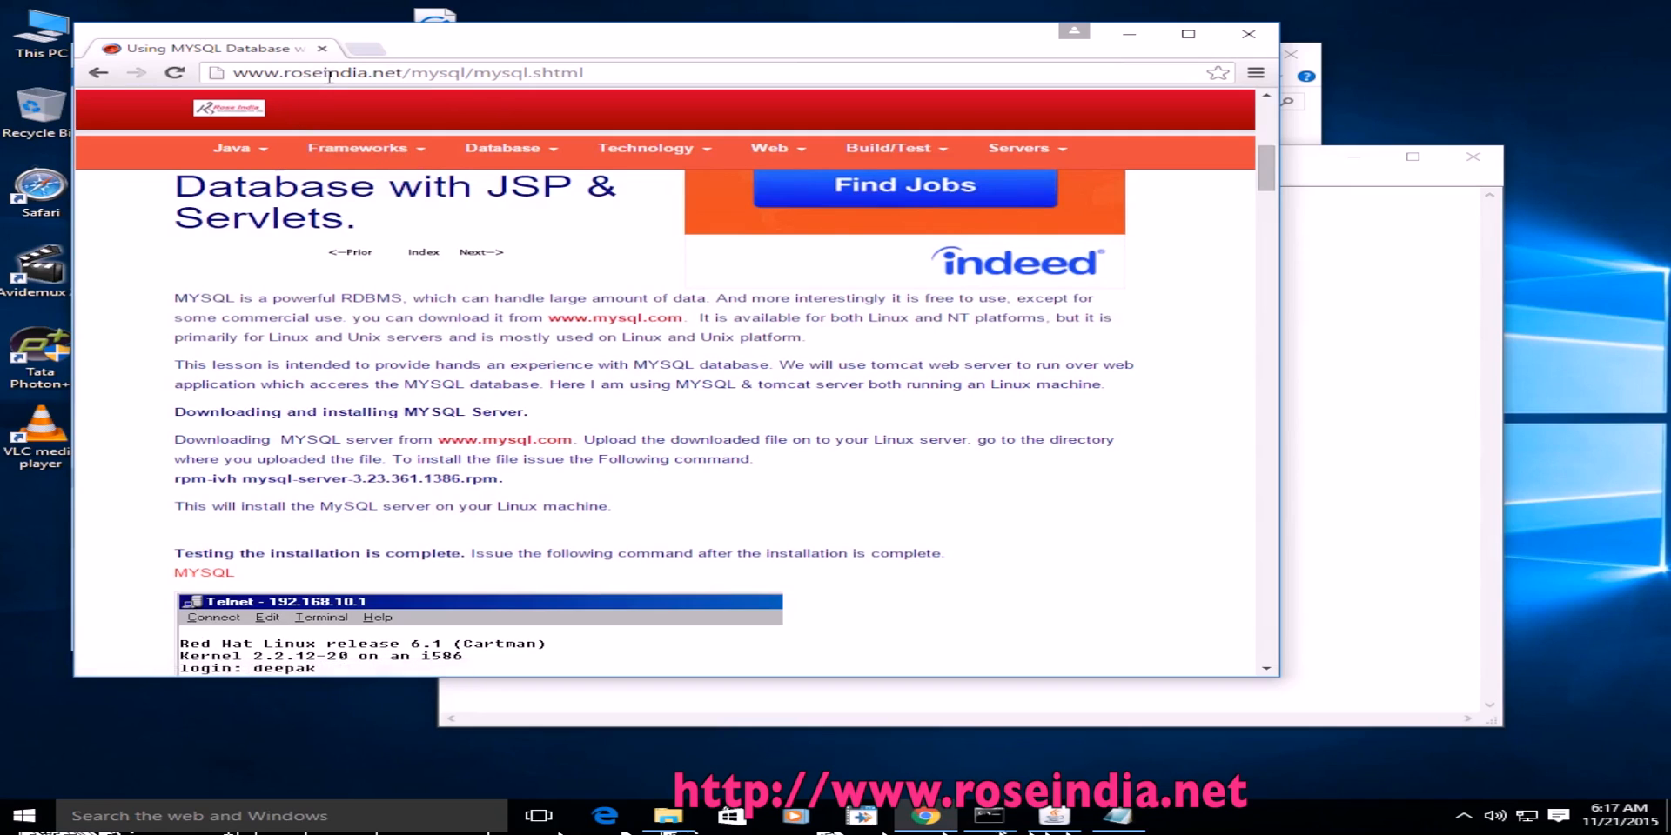
# Scroll the RoseIndia MySQL page down to the 'Testing the installation' section.
pyautogui.scroll(-3)
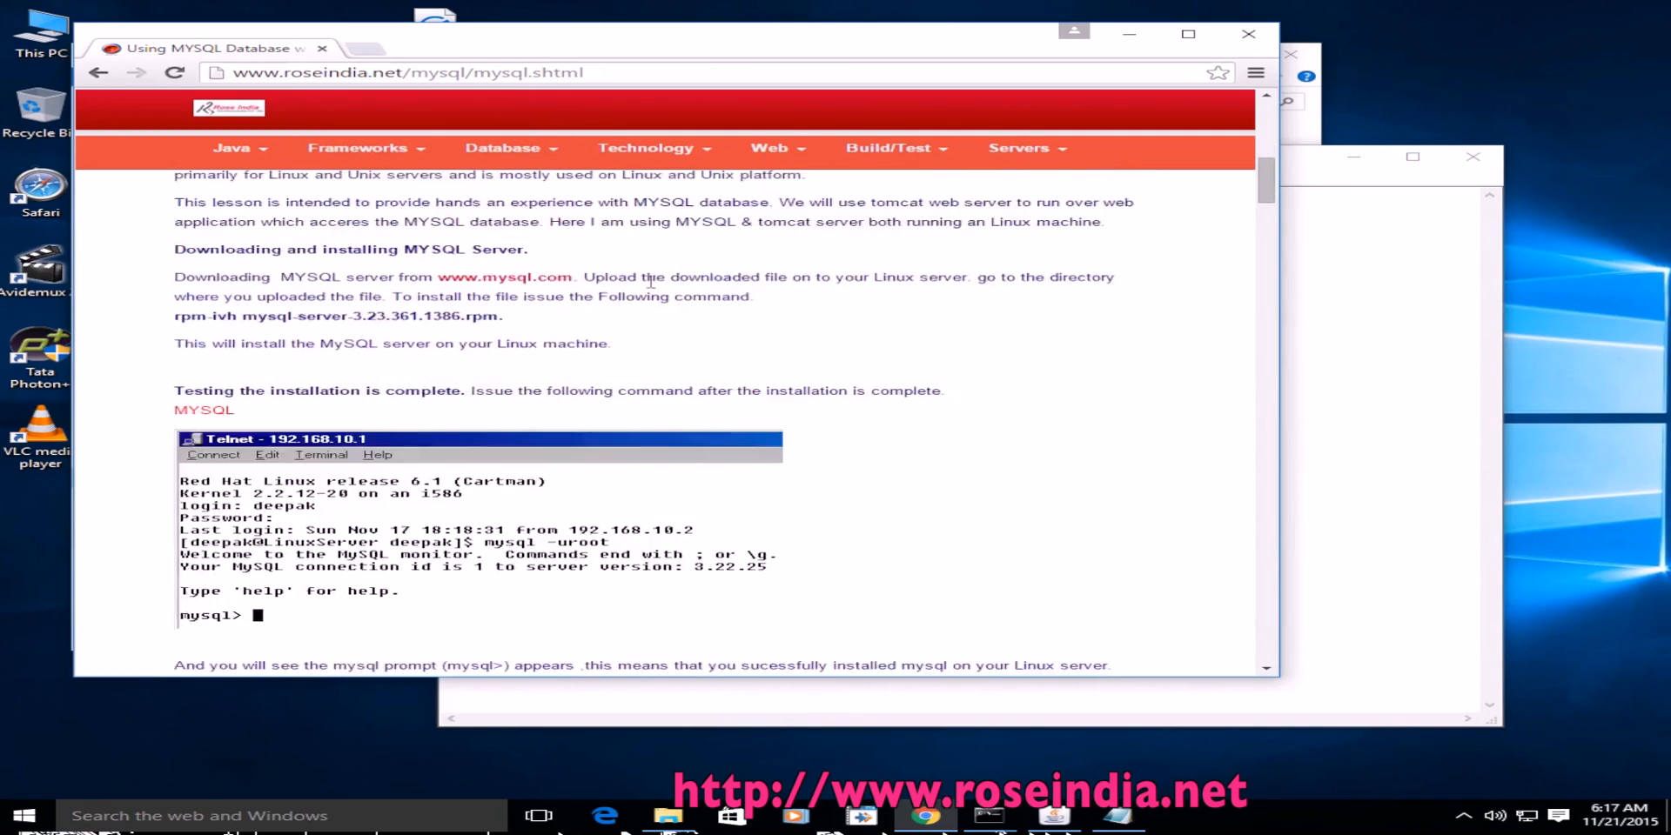
pyautogui.scroll(-3)
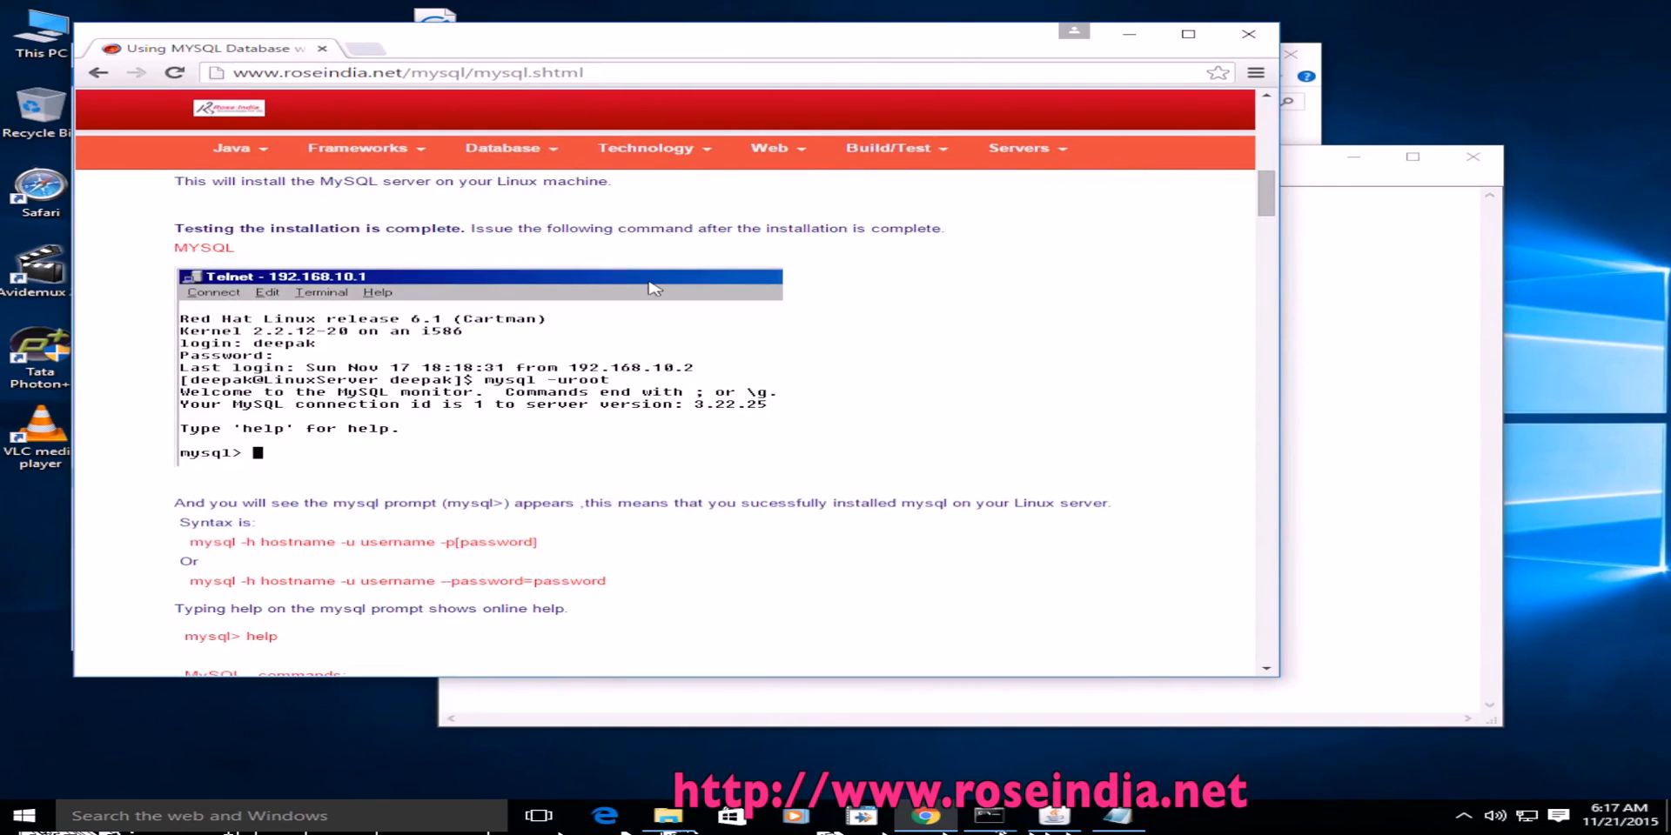